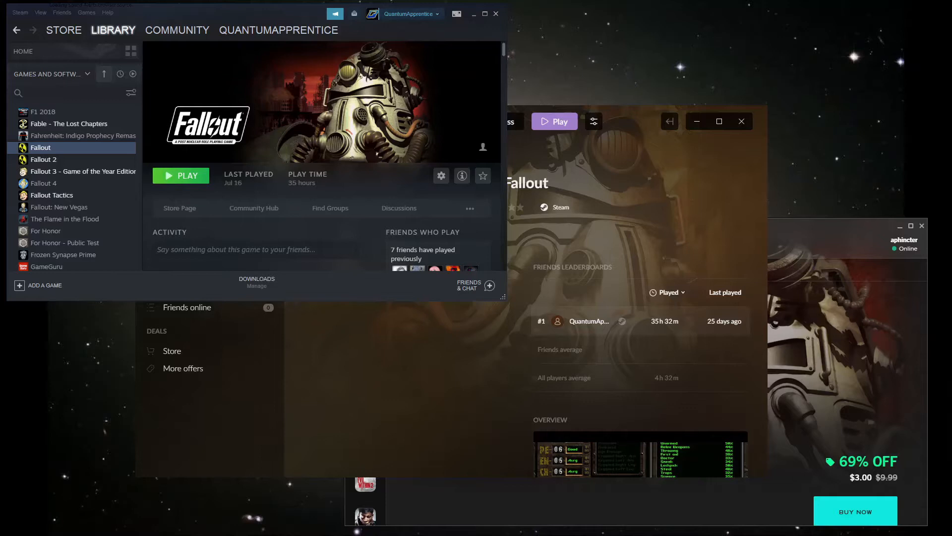
mouse_move(650, 174)
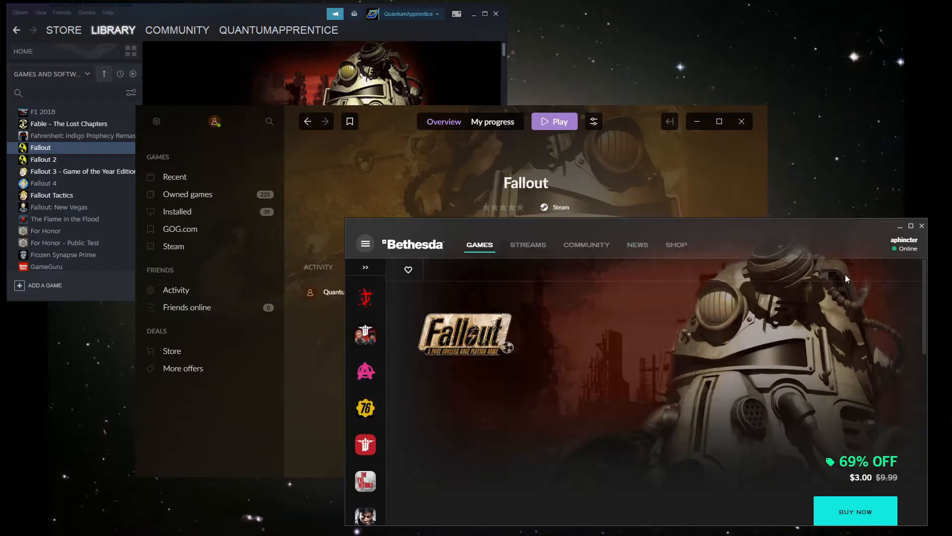
- Bring the Bethesda.net Launcher forward and scroll through its full games list
click(554, 121)
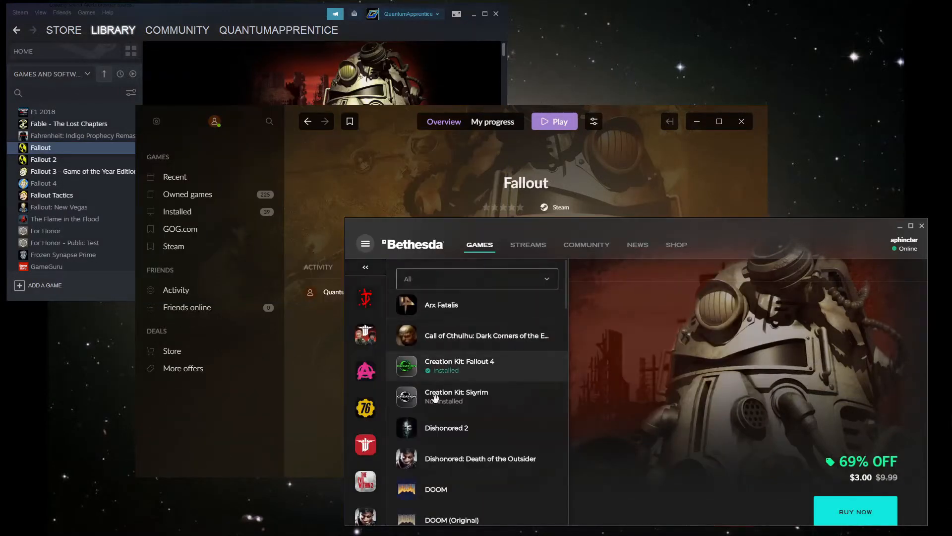
scroll(down, 3)
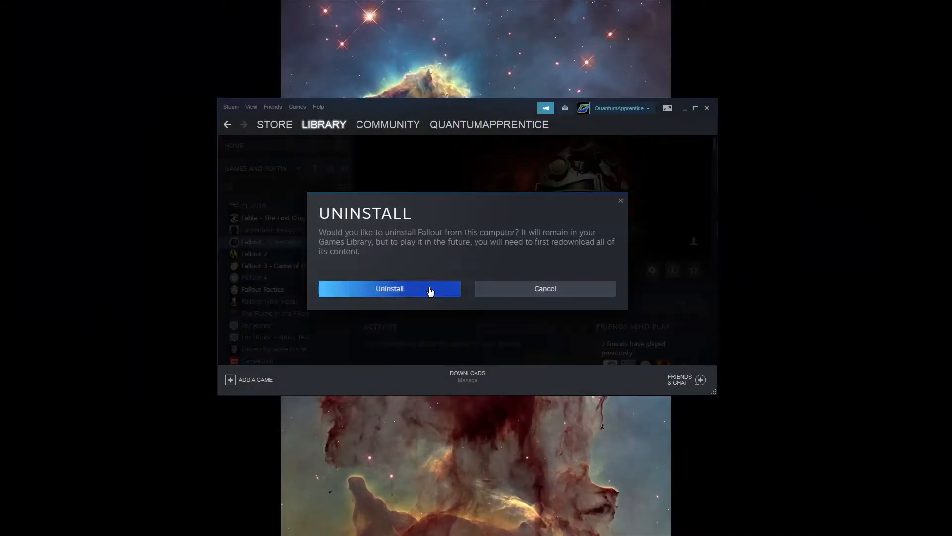
- Uninstall Fallout, reinstall it fresh through Steam, and launch the game
click(389, 289)
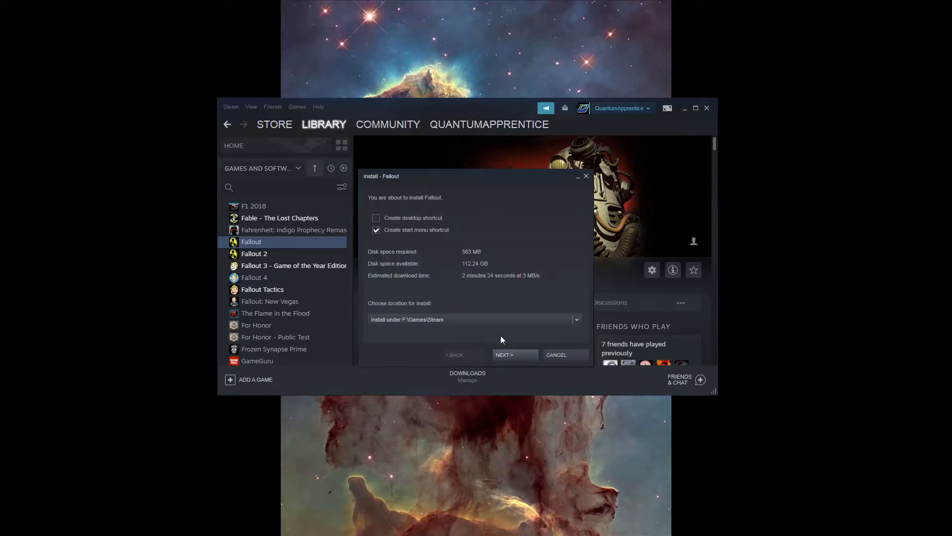
click(513, 355)
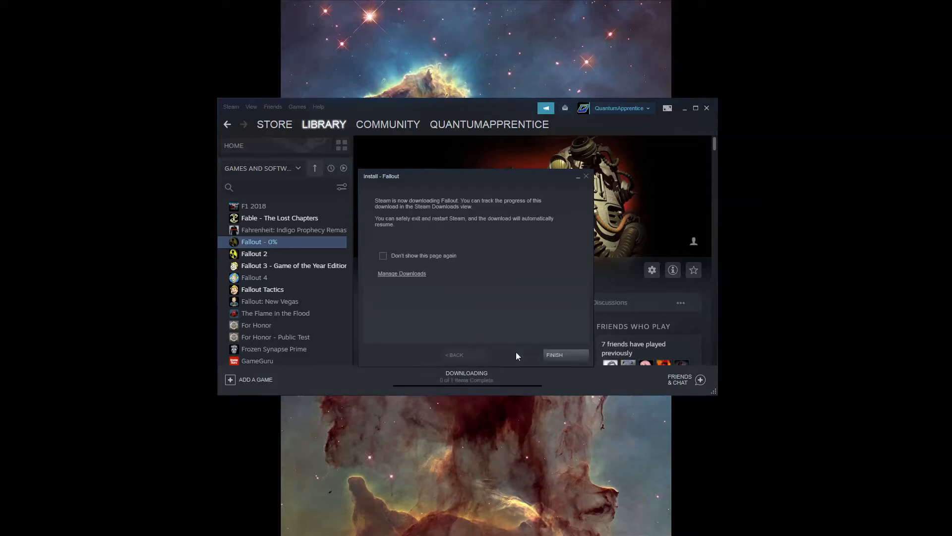
click(553, 355)
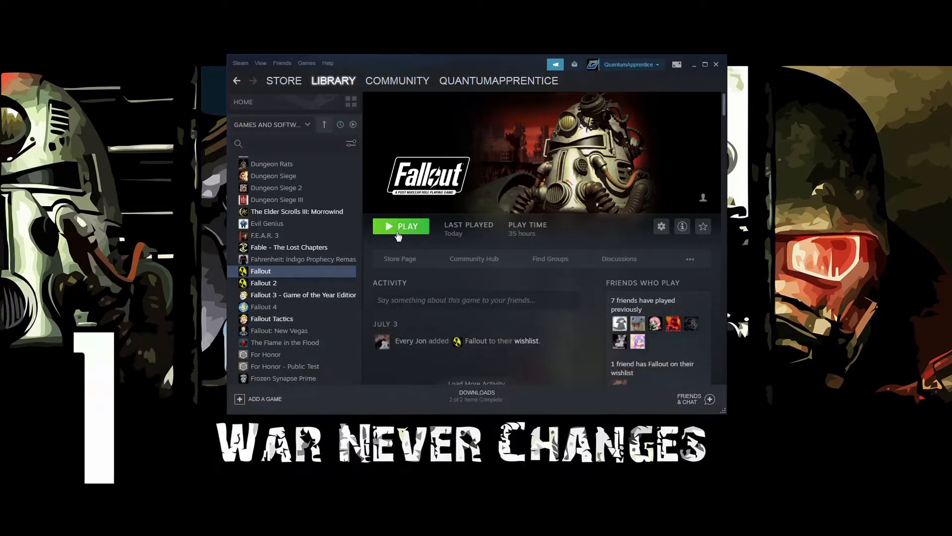
click(400, 226)
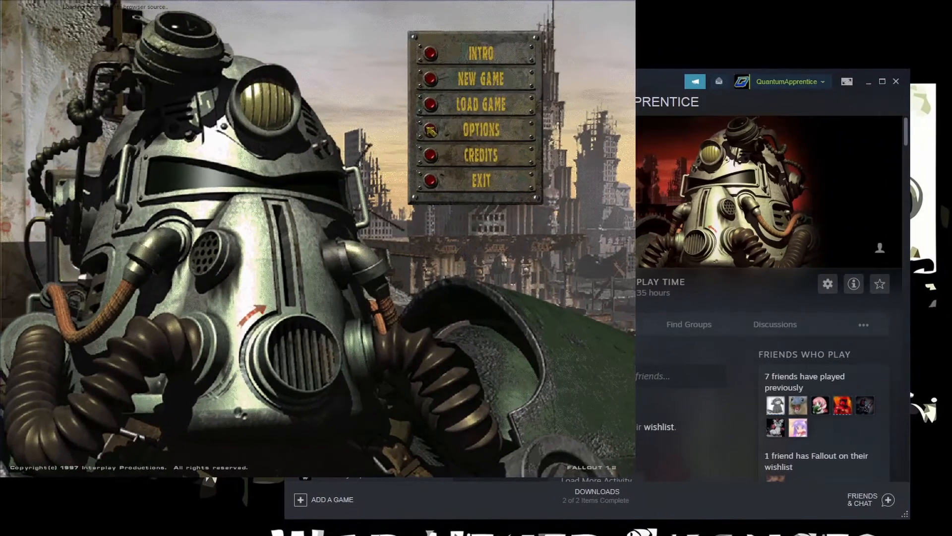
- Set the hi-res fullscreen resolution to 1920x1080 from the main-menu screen settings
click(480, 130)
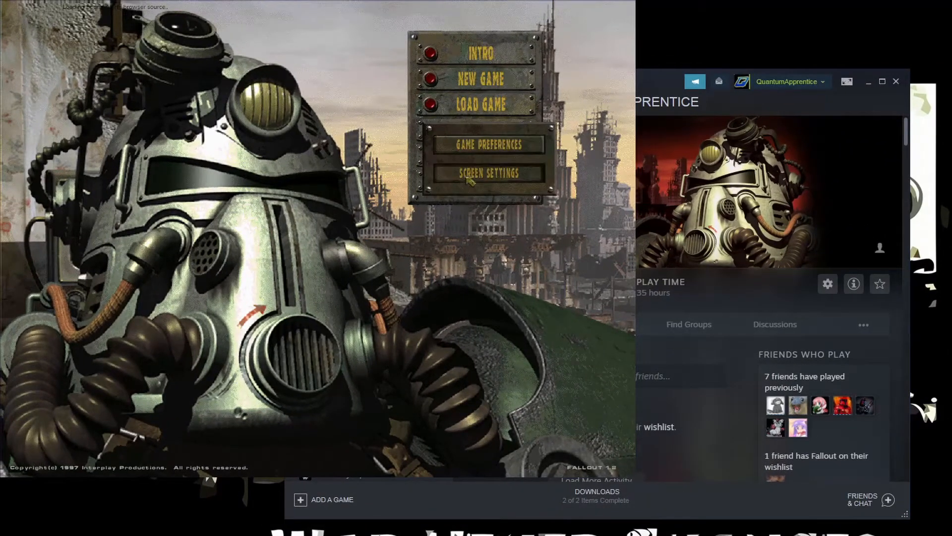
click(488, 173)
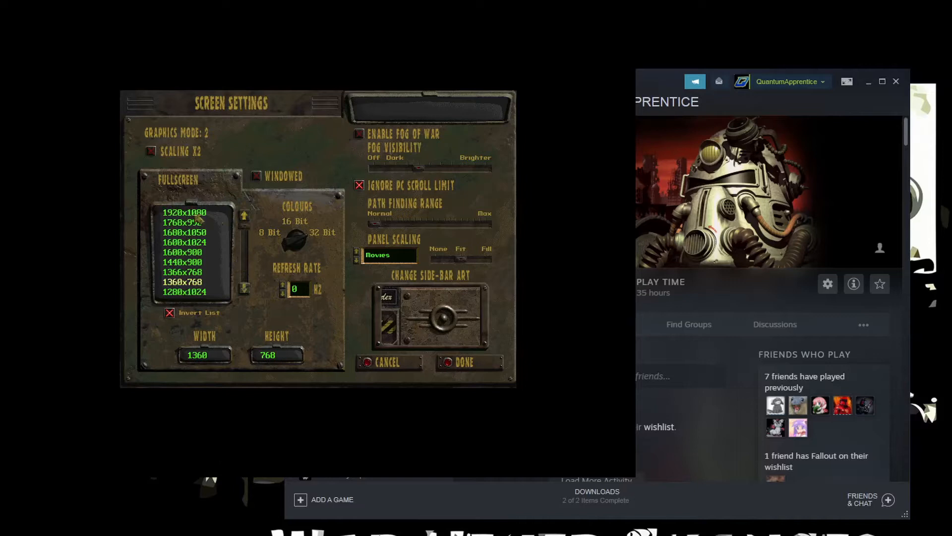
click(184, 212)
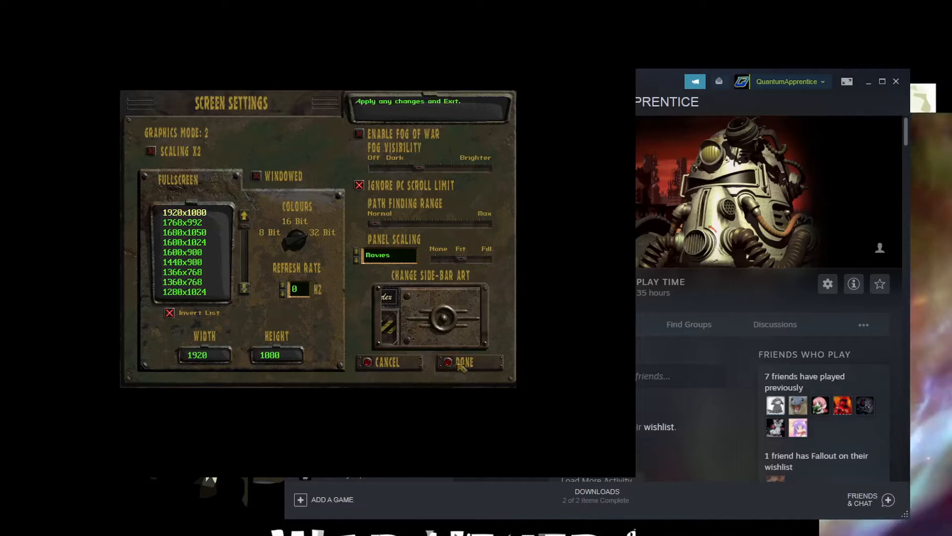
click(464, 362)
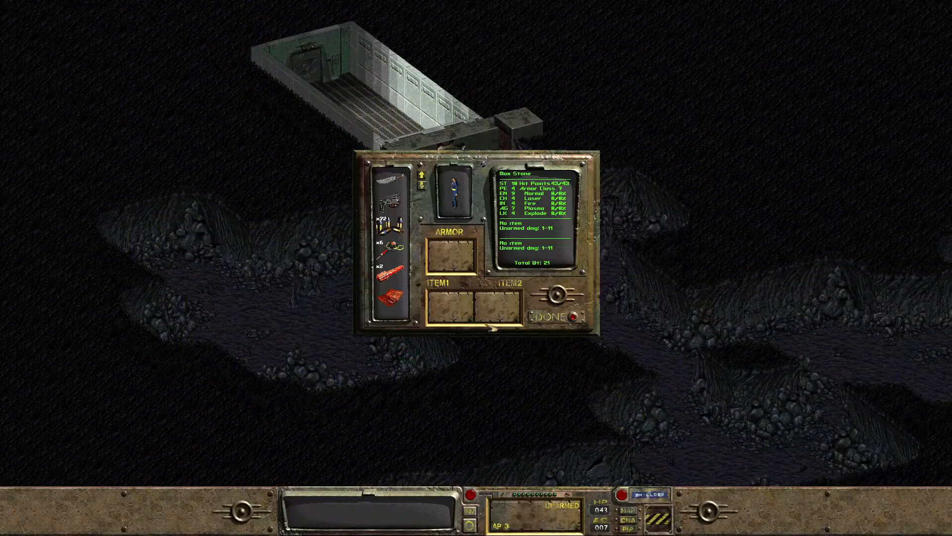
- Enable 2x scaling in game, then try windowed mode in the screen settings
click(559, 301)
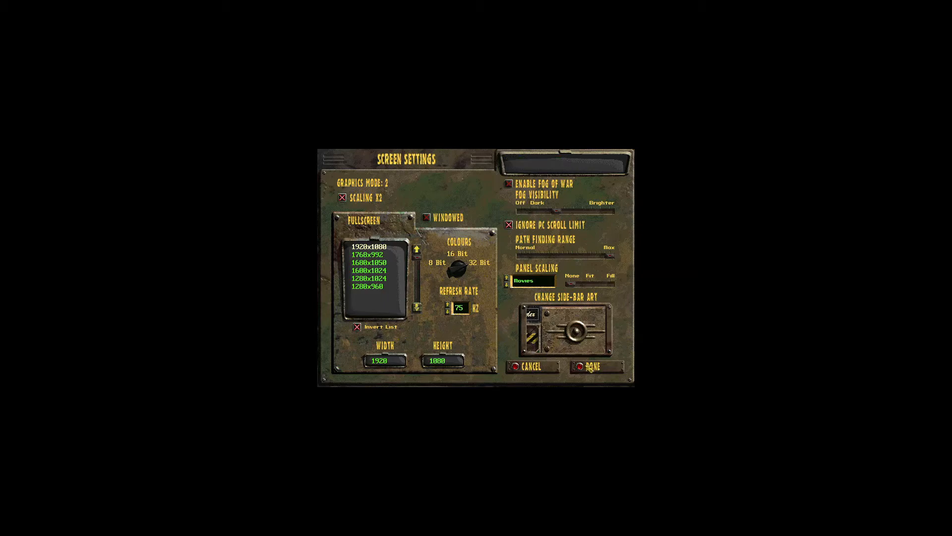
click(596, 366)
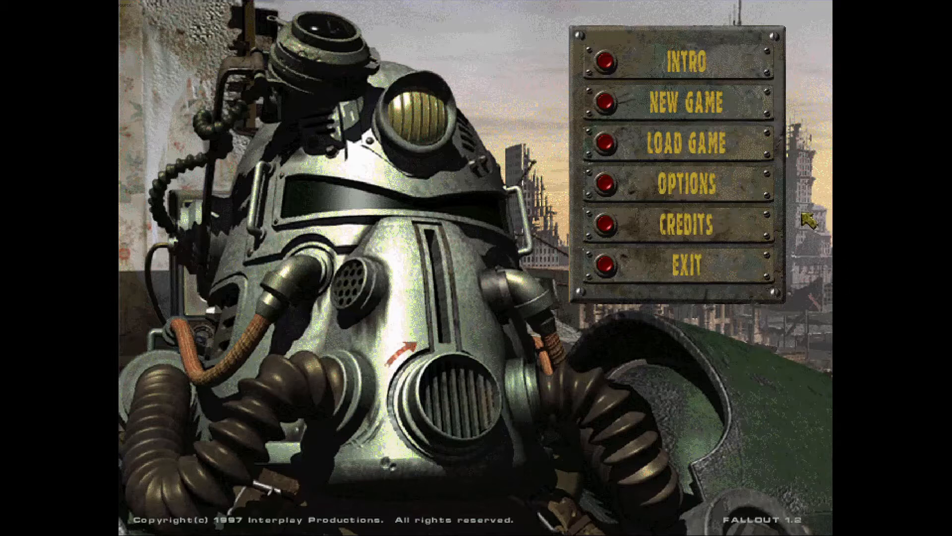
click(683, 182)
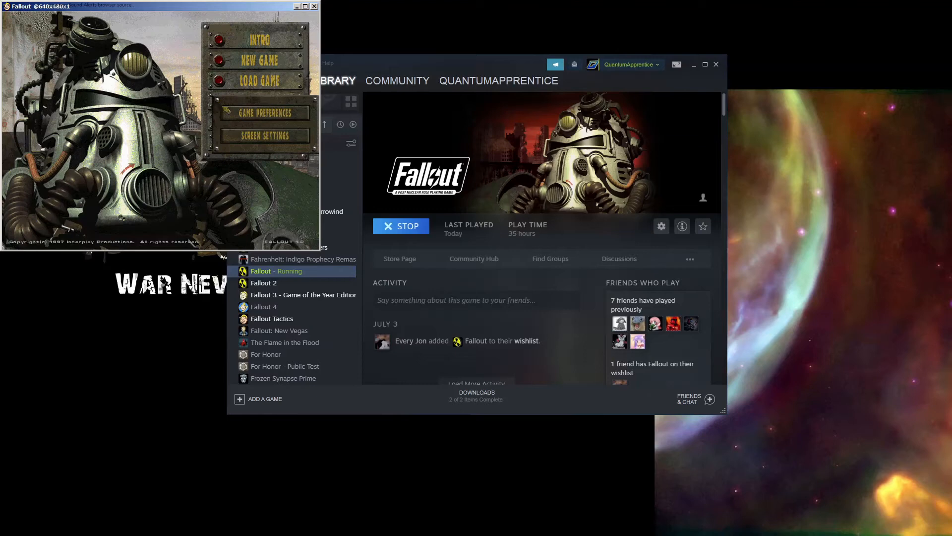
click(264, 135)
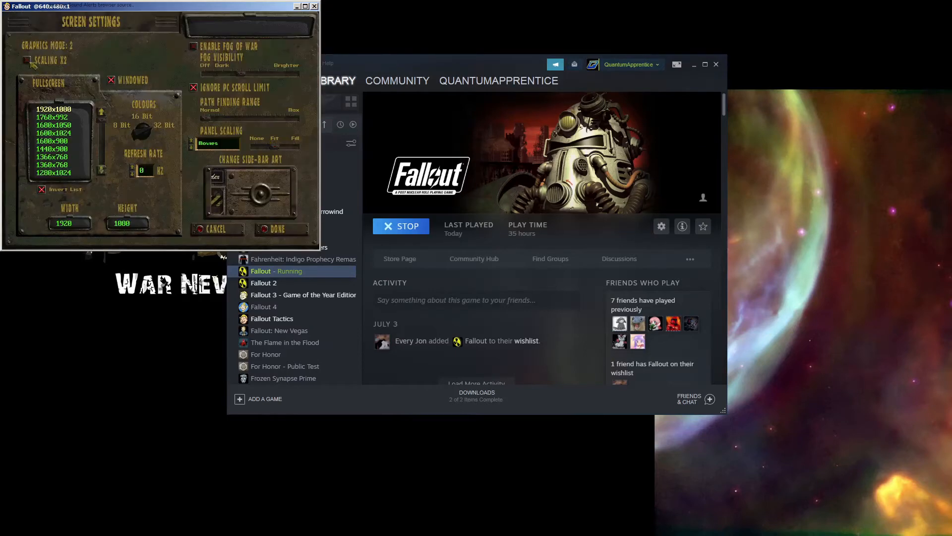
click(281, 229)
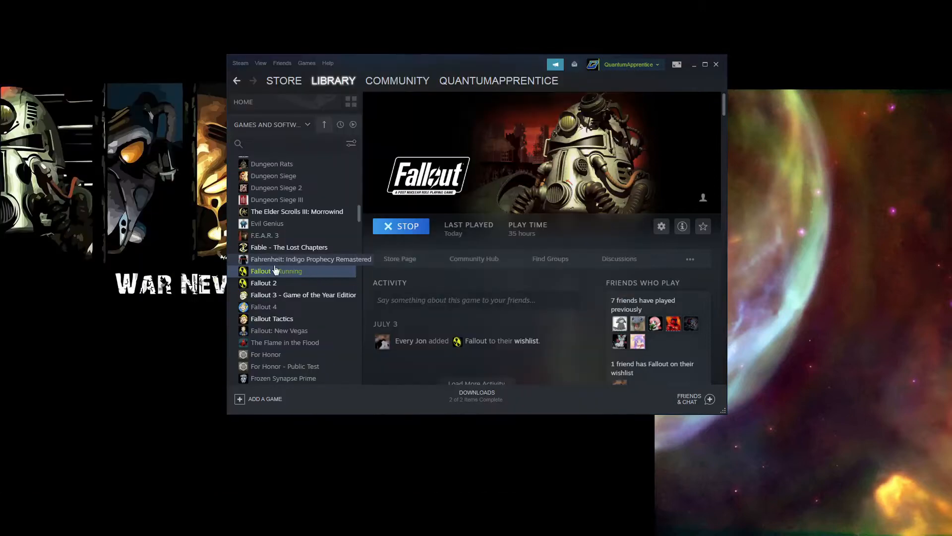
- Browse Fallout's local files from its Steam properties to list the install folder
right_click(277, 271)
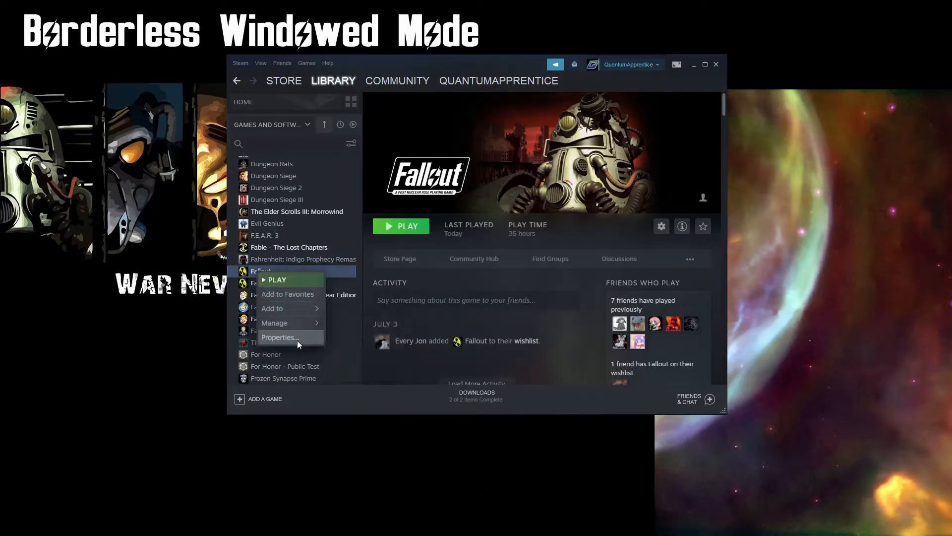
click(280, 337)
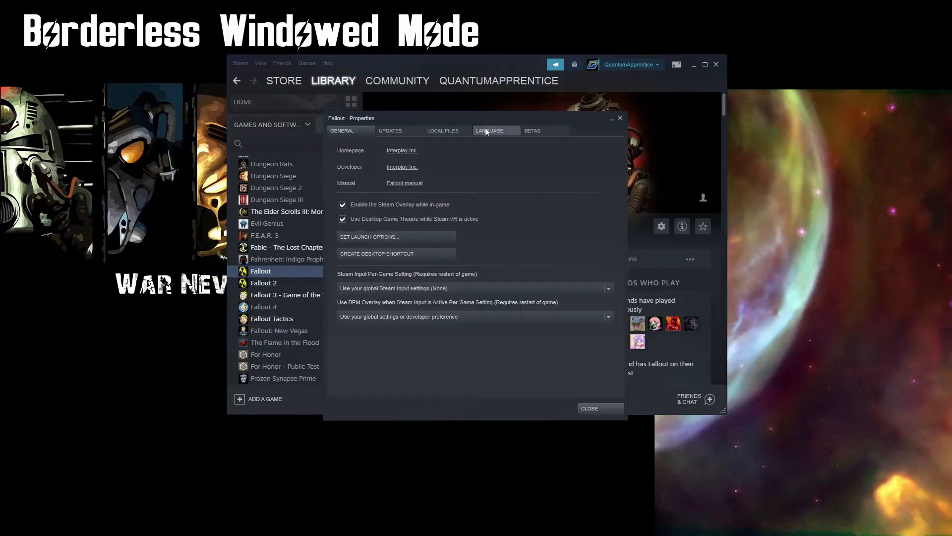
click(442, 131)
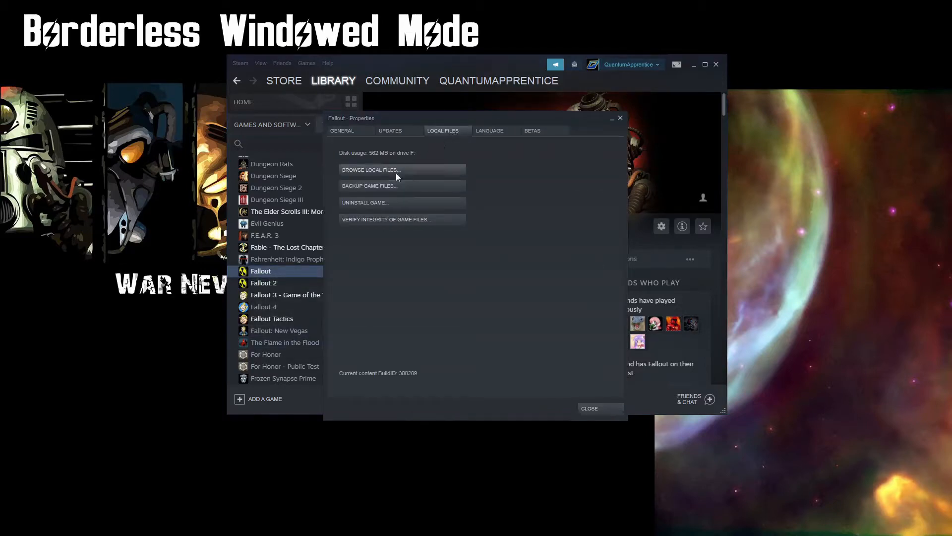
mouse_move(311, 218)
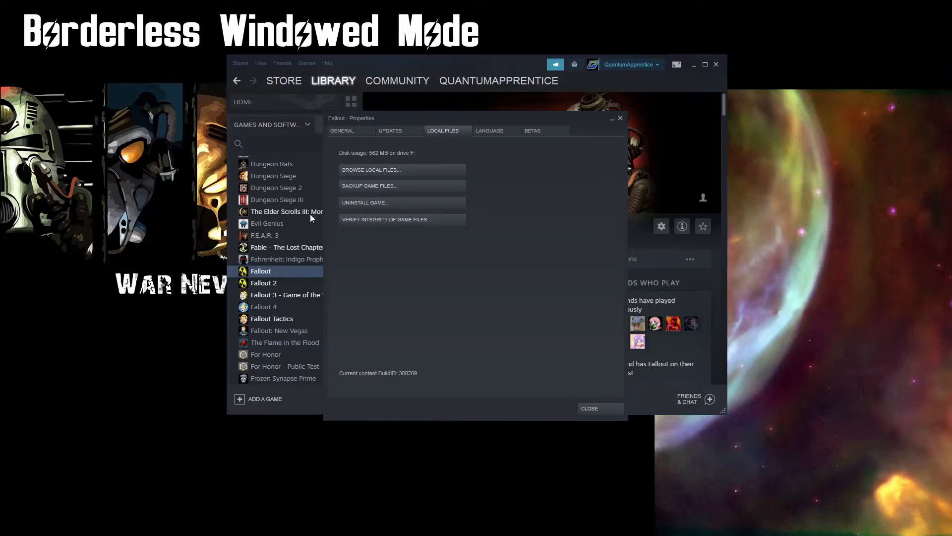
click(371, 169)
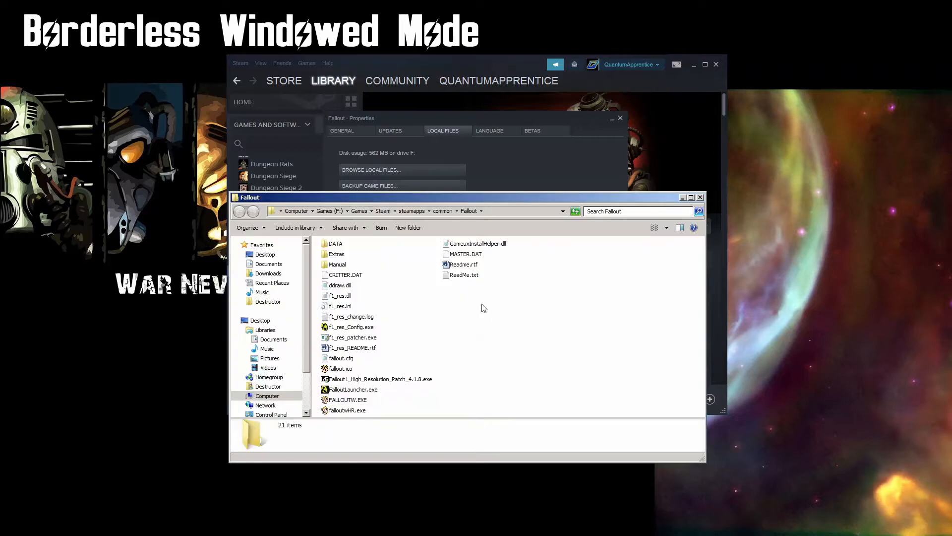
click(351, 326)
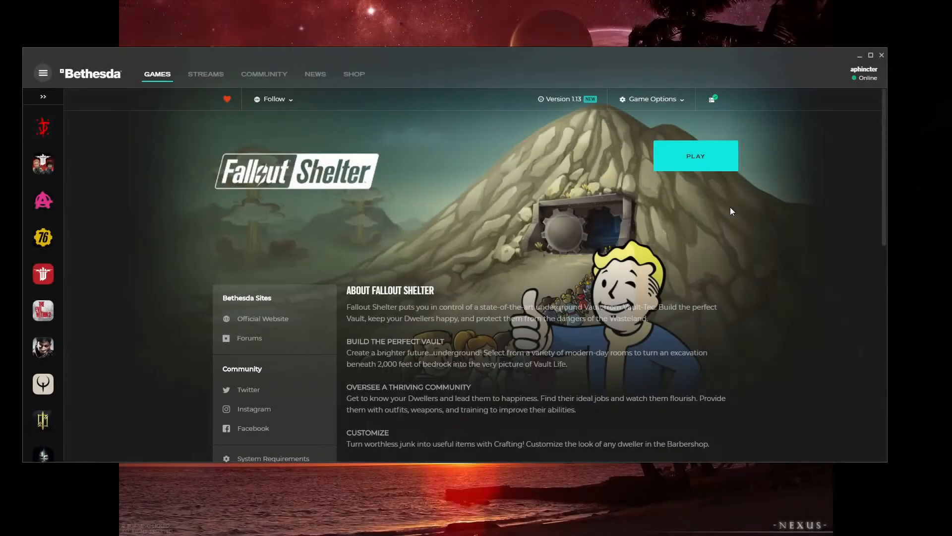
- Show Fallout Shelter's game options, then a GOG game's Manage installation choices
click(649, 99)
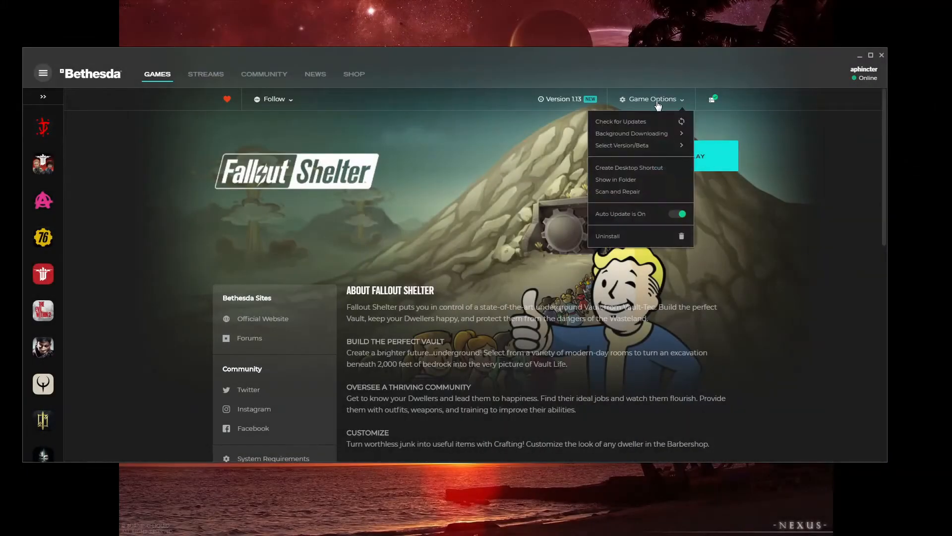
click(615, 180)
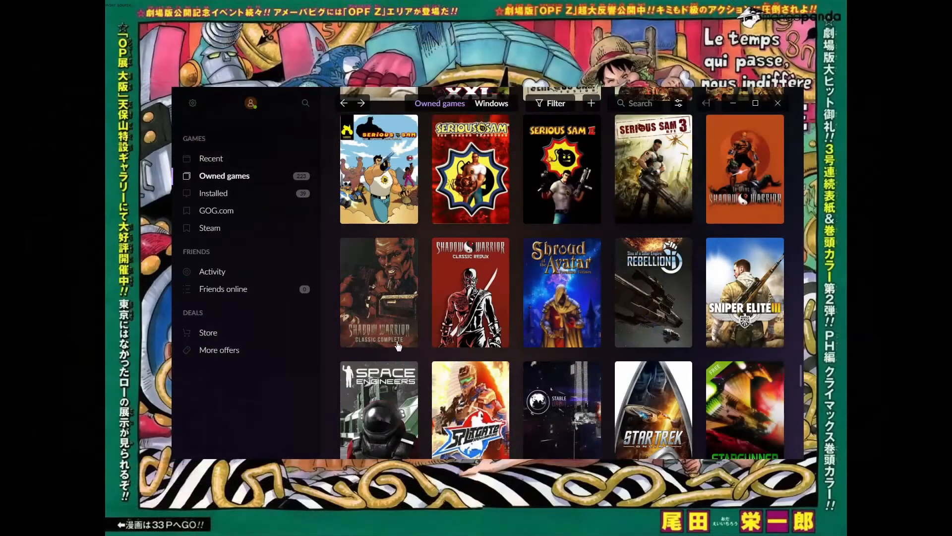
right_click(378, 292)
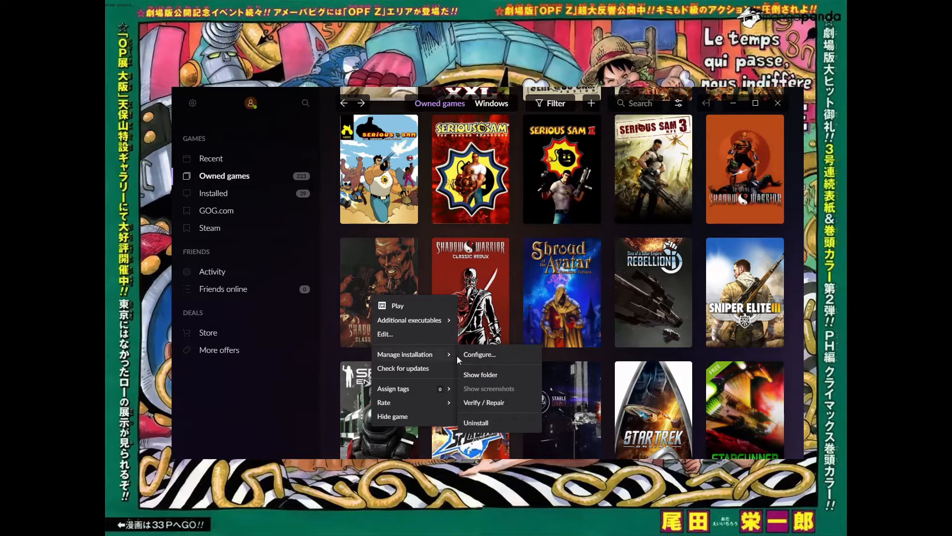
mouse_move(477, 377)
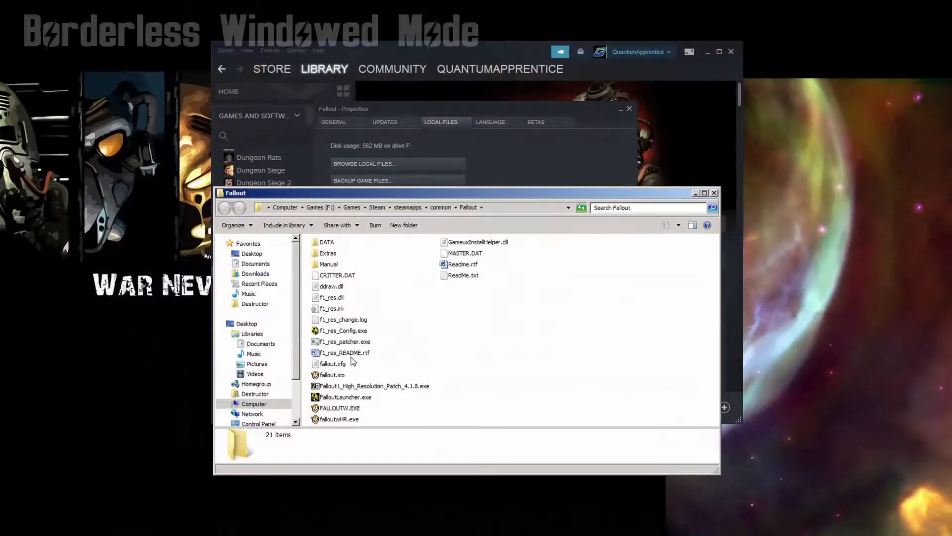
- Run f1_res_Config.exe from the Fallout folder and enable the hi-res patch
click(343, 330)
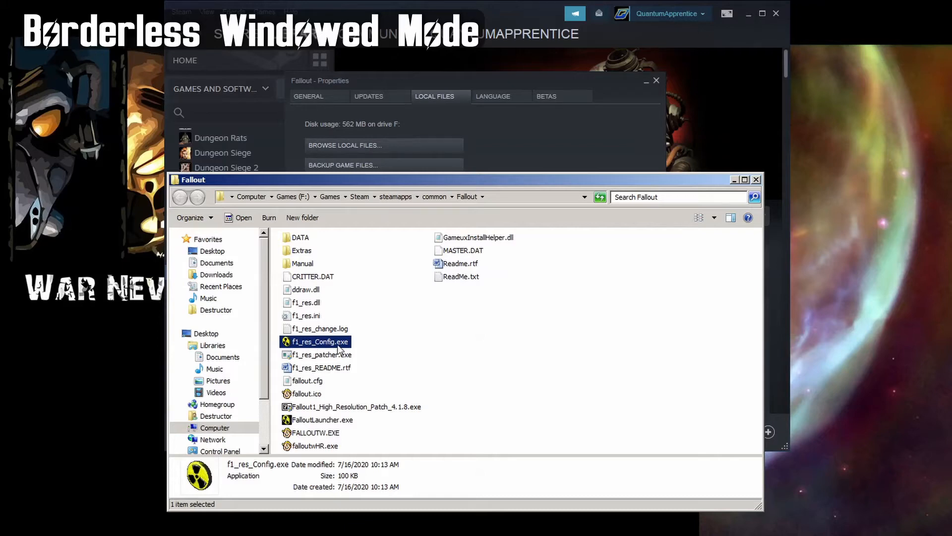
double_click(319, 340)
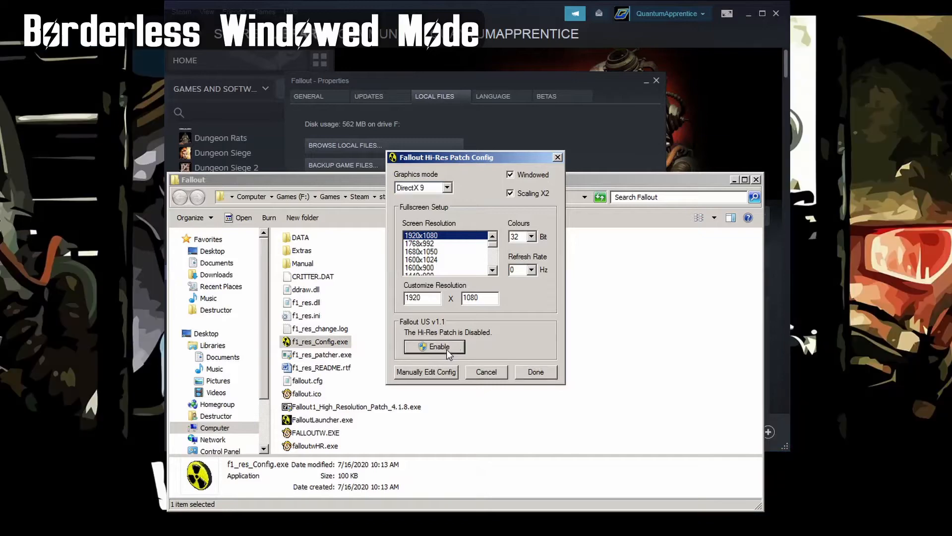
click(434, 346)
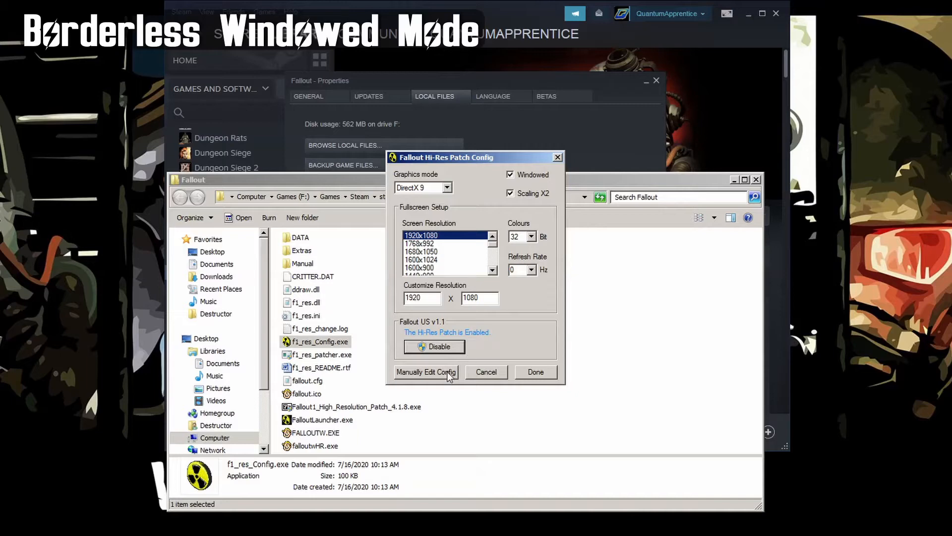
mouse_move(419, 375)
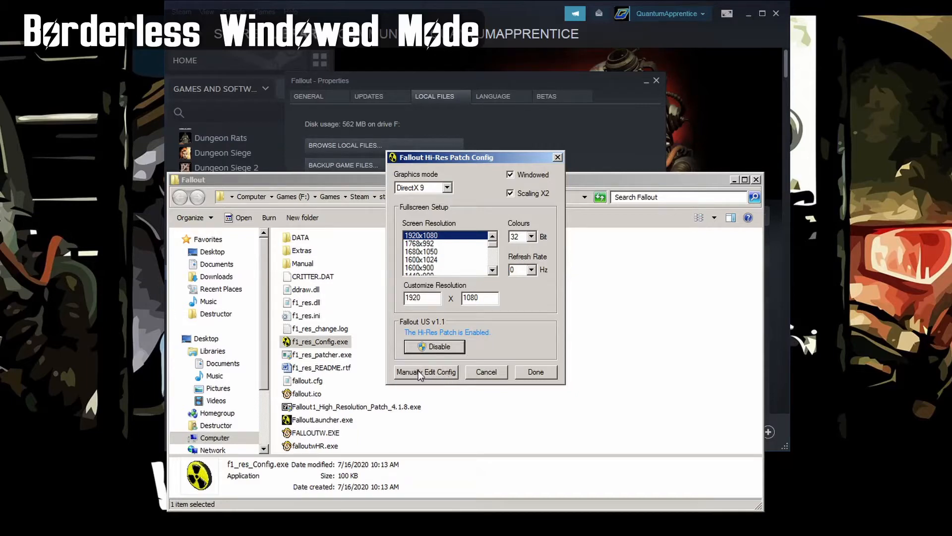
- Edit f1_res.ini to WINDOWED_FULLSCREEN=1 in Notepad and close the file
click(418, 372)
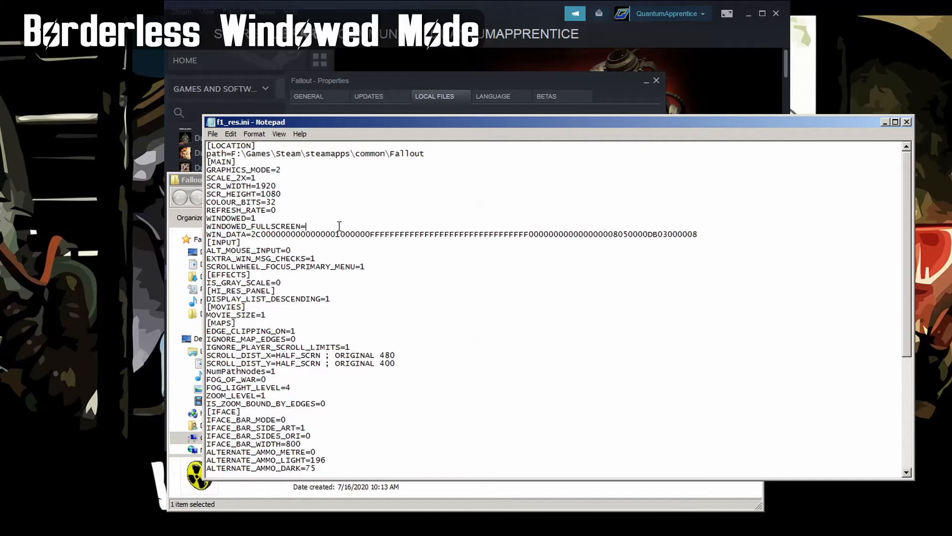
text(1)
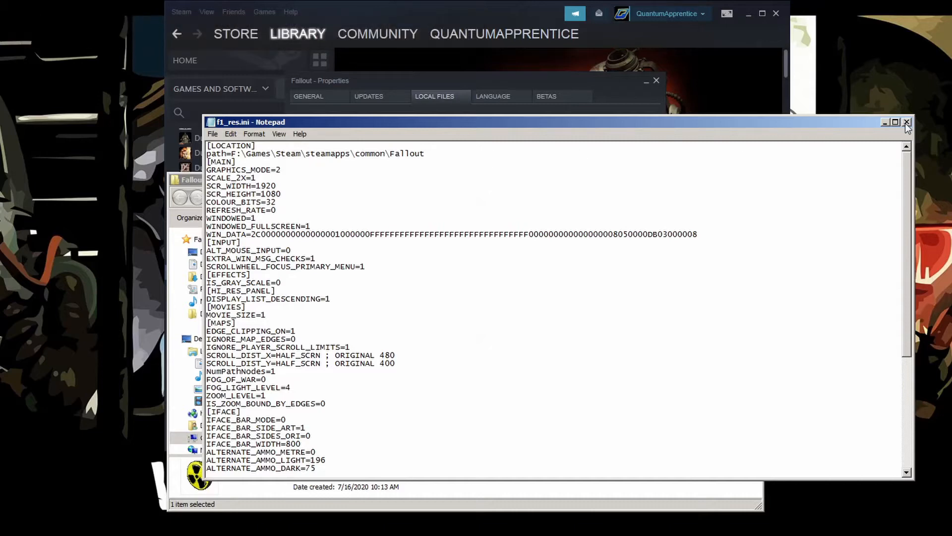
click(906, 122)
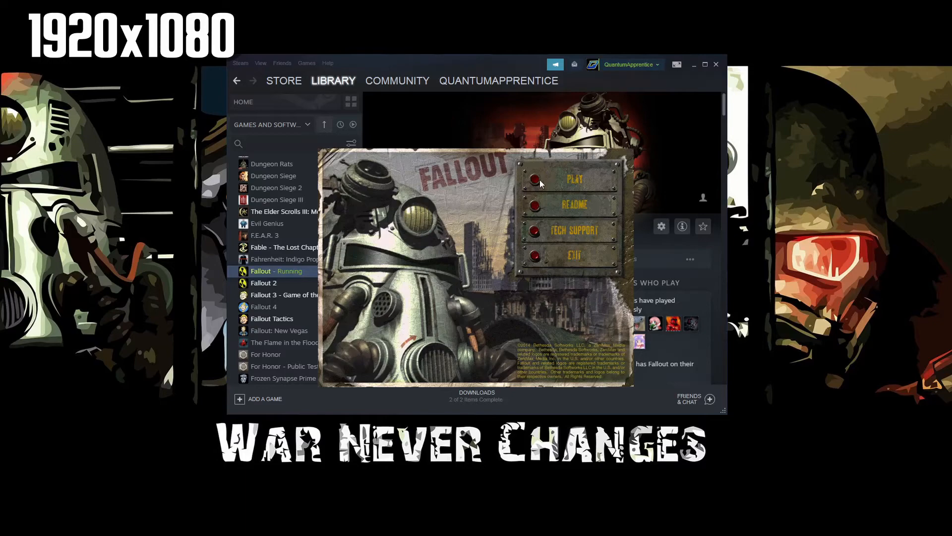
- Play the patched game, check its screen settings and character selection, then return to the main menu
click(574, 178)
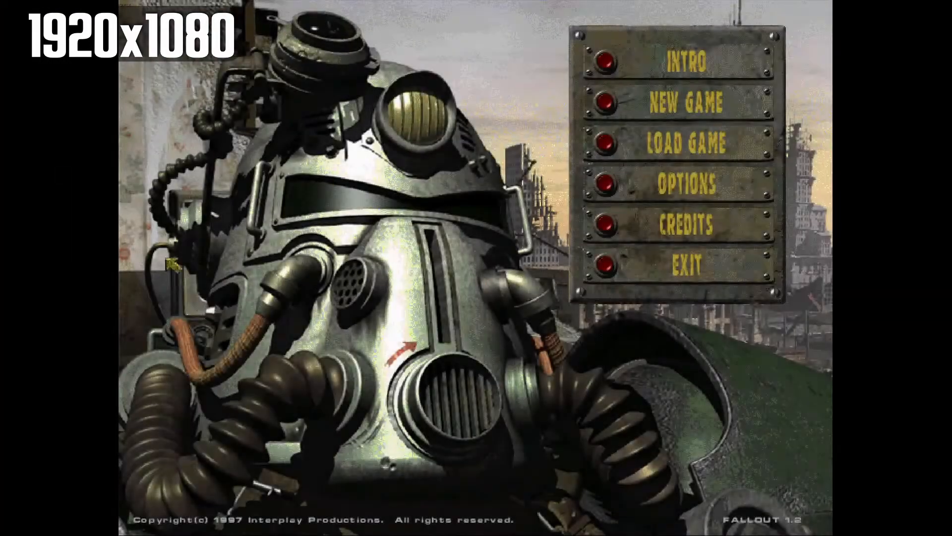
click(683, 180)
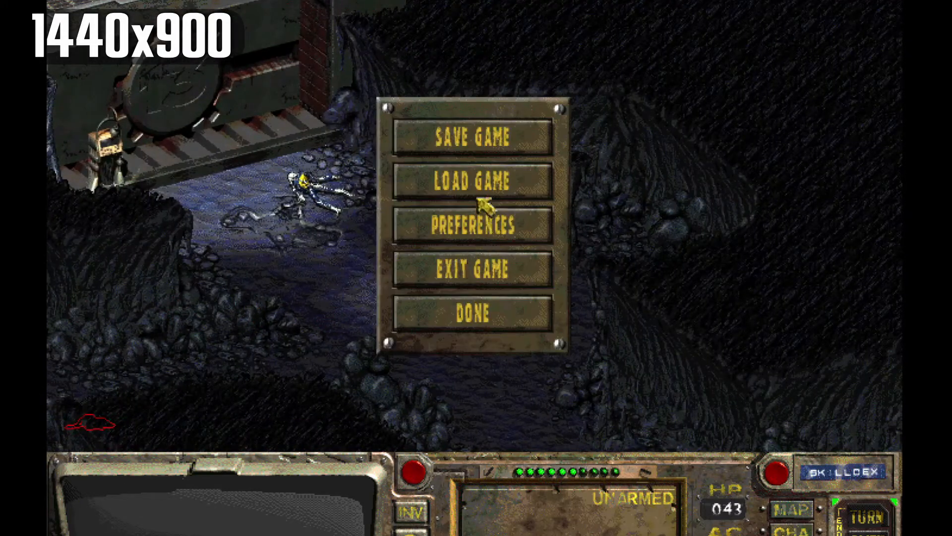
click(472, 226)
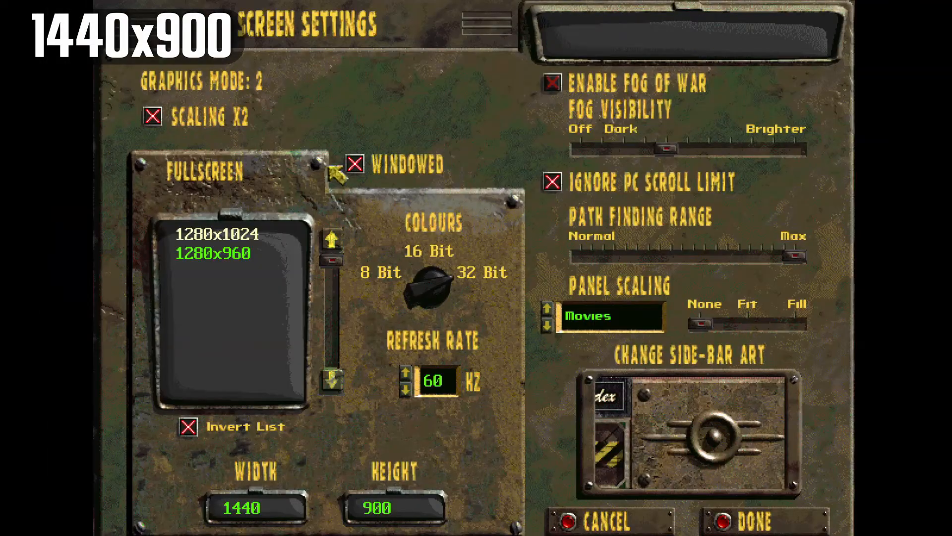
click(754, 520)
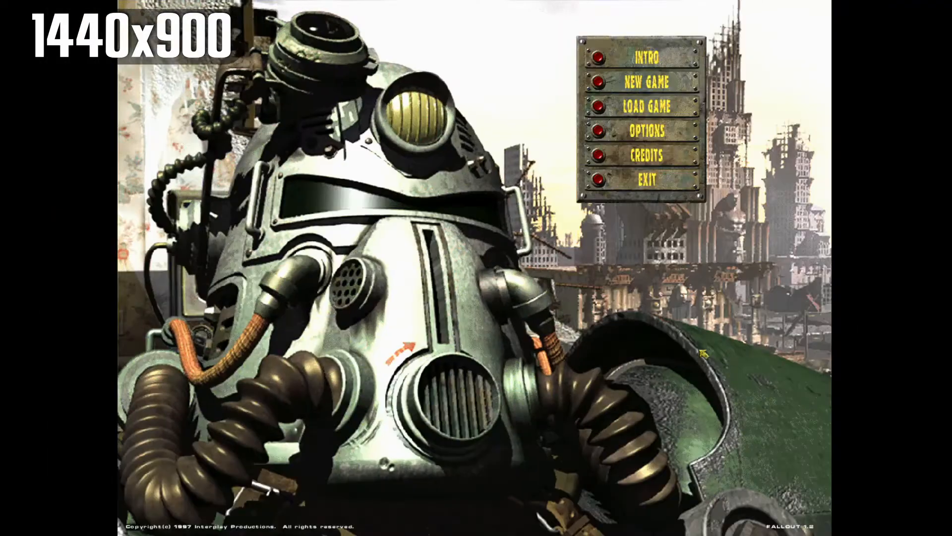
click(646, 80)
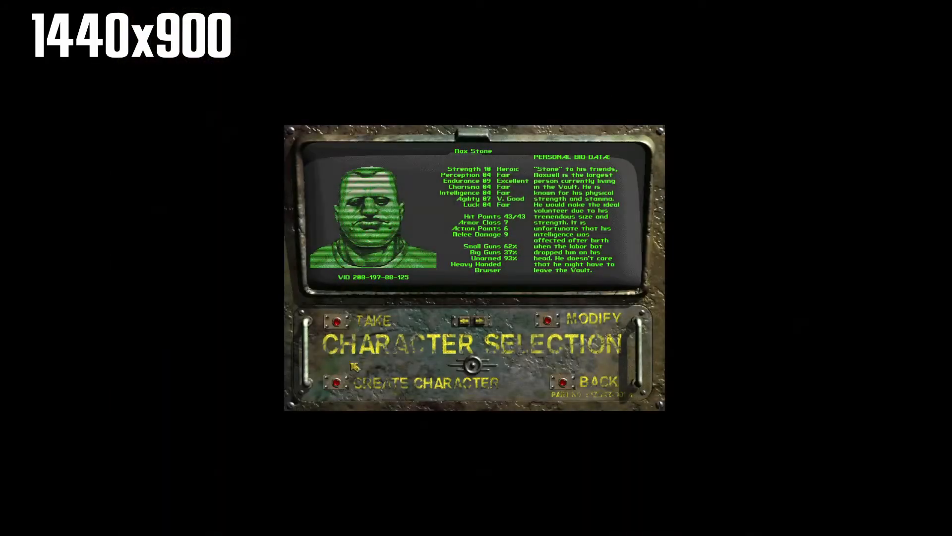
click(369, 320)
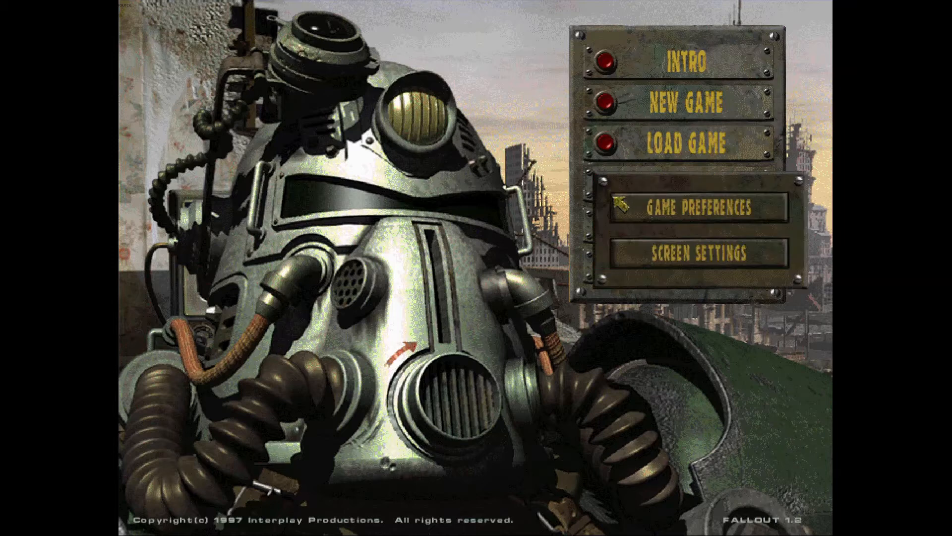
- Set Path Finding Range to Max in the 1920x1080 screen settings and confirm
click(698, 253)
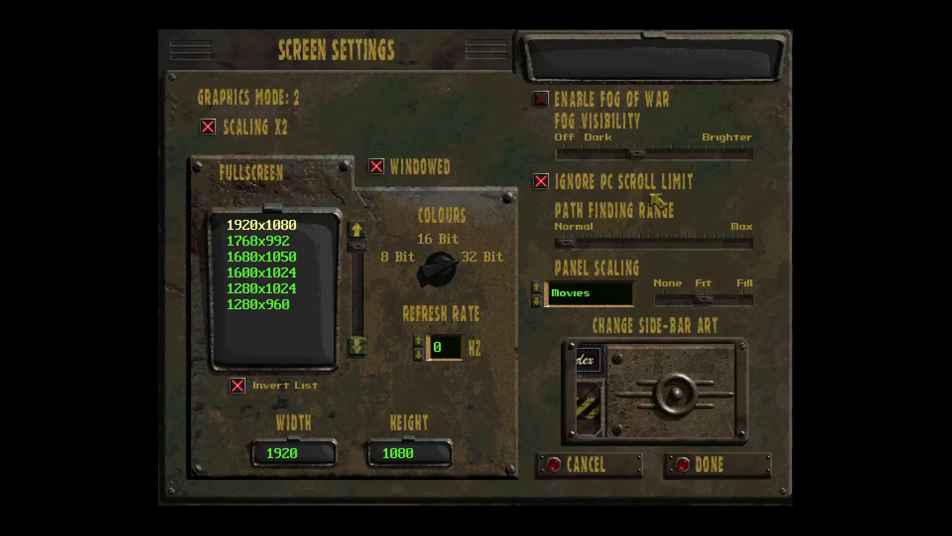
mouse_move(556, 200)
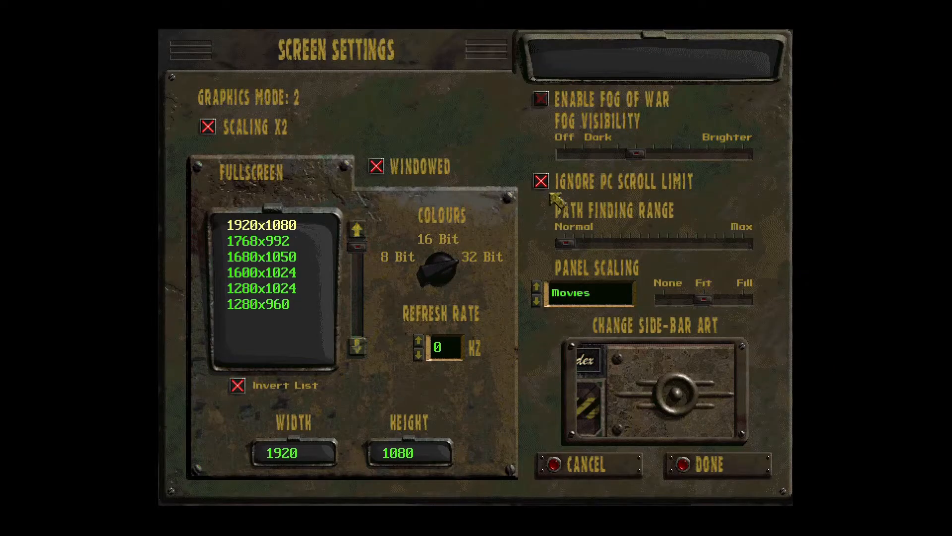
drag(565, 242, 747, 243)
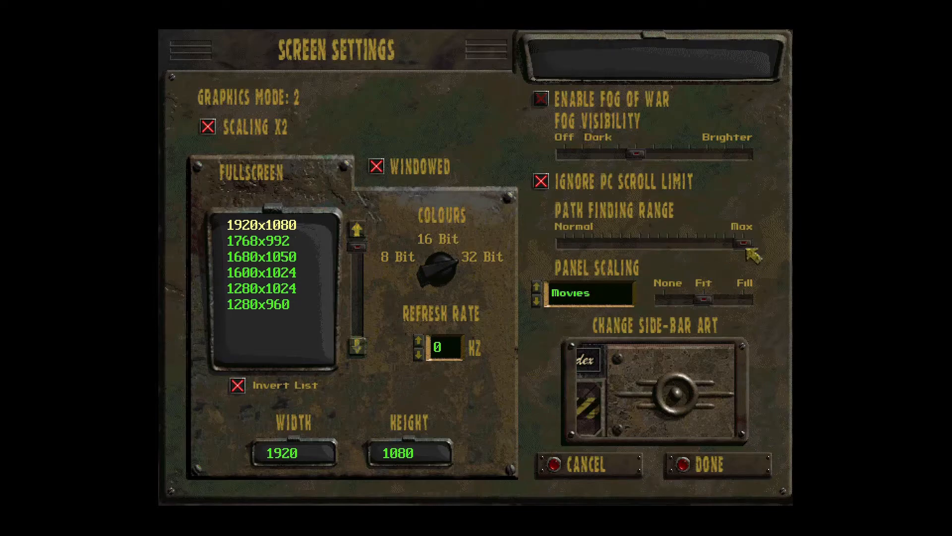
click(707, 464)
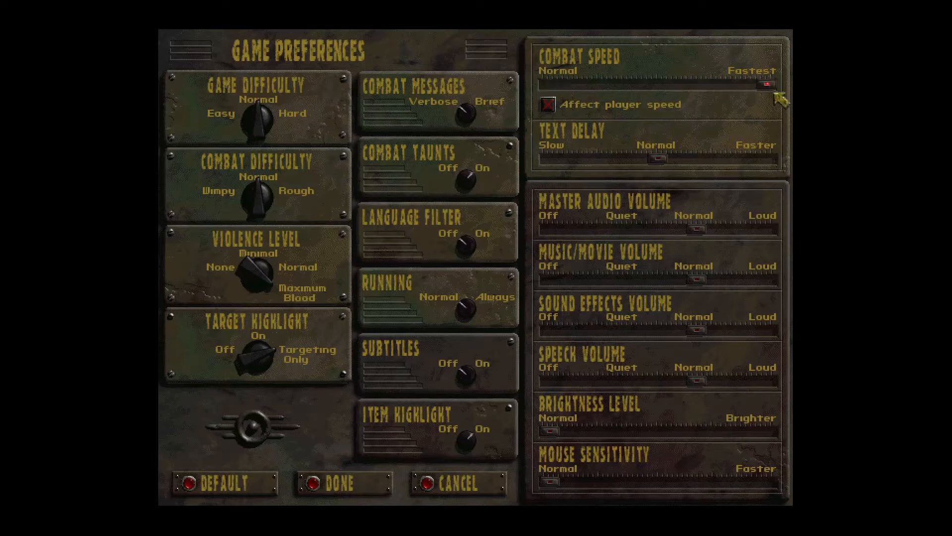
- Tick Affect player speed in Game Preferences, confirm, and exit the game
click(546, 104)
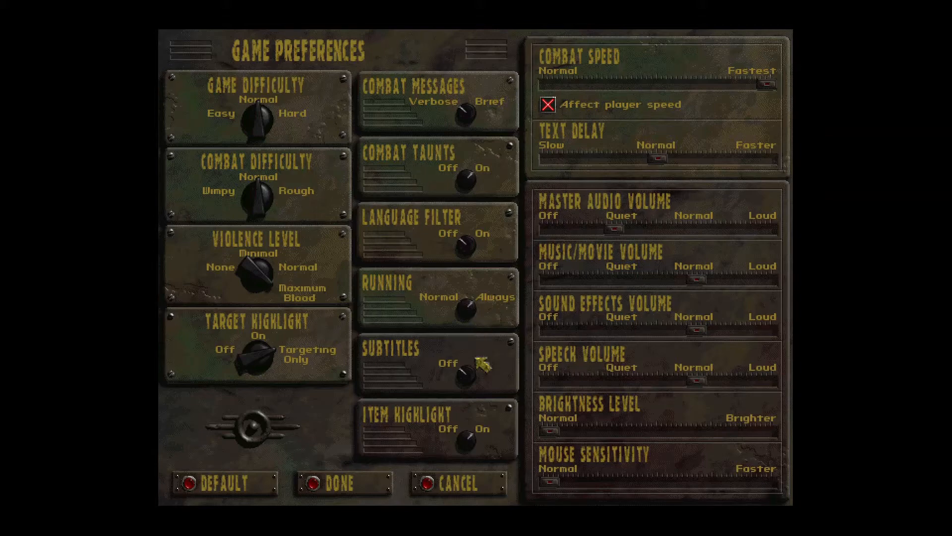
mouse_move(332, 307)
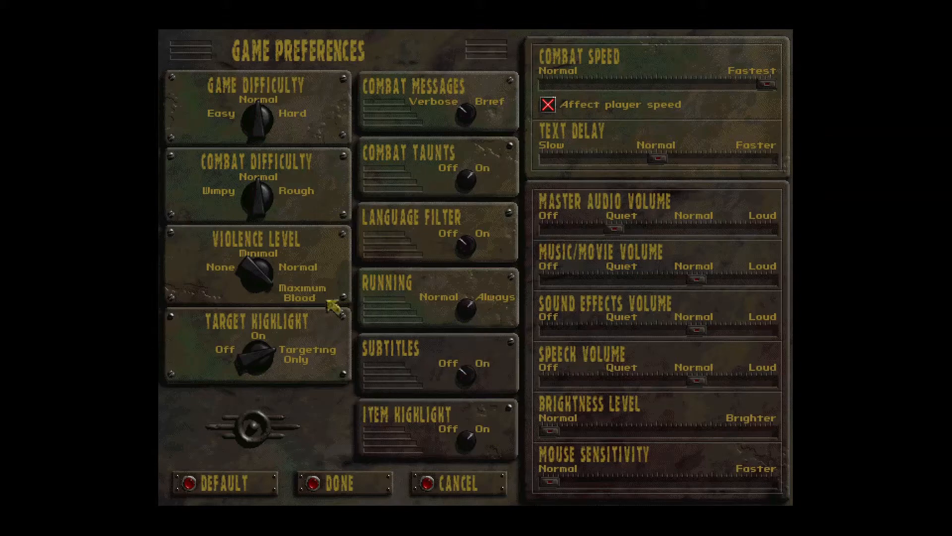
click(338, 483)
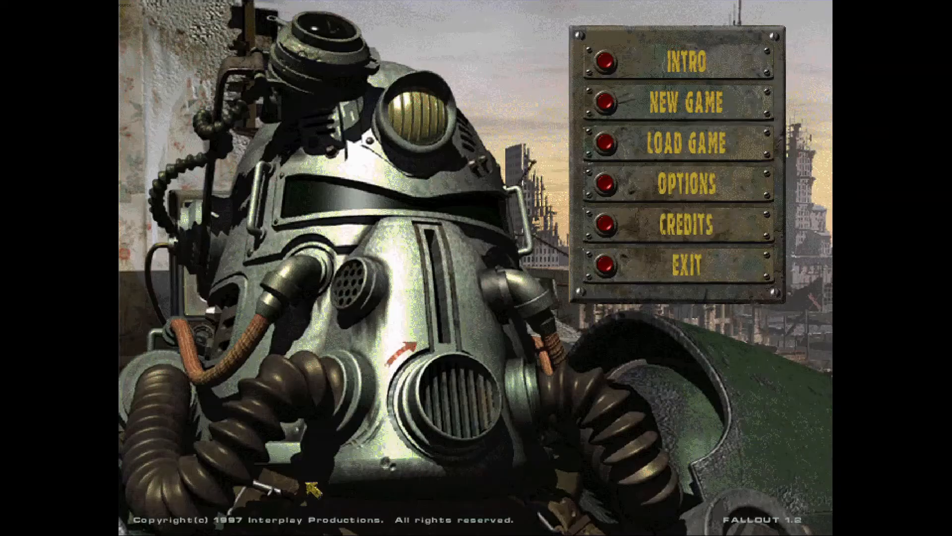
click(687, 102)
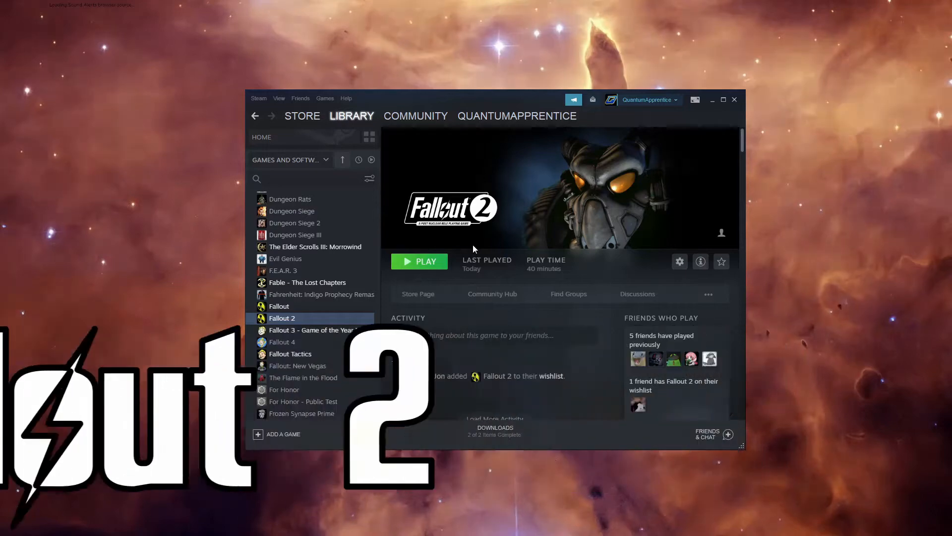
- Launch Fallout 2 from the Steam library and look at its screen settings
click(418, 260)
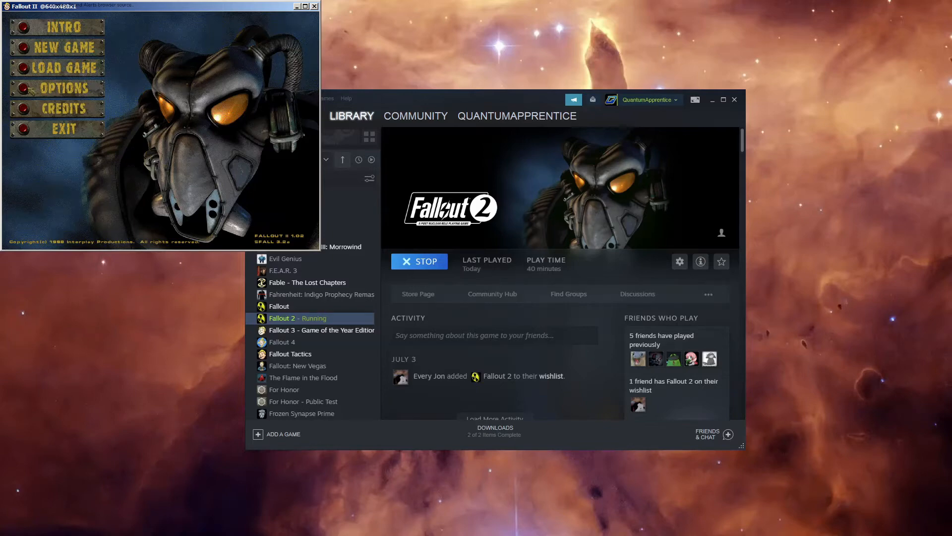
click(57, 87)
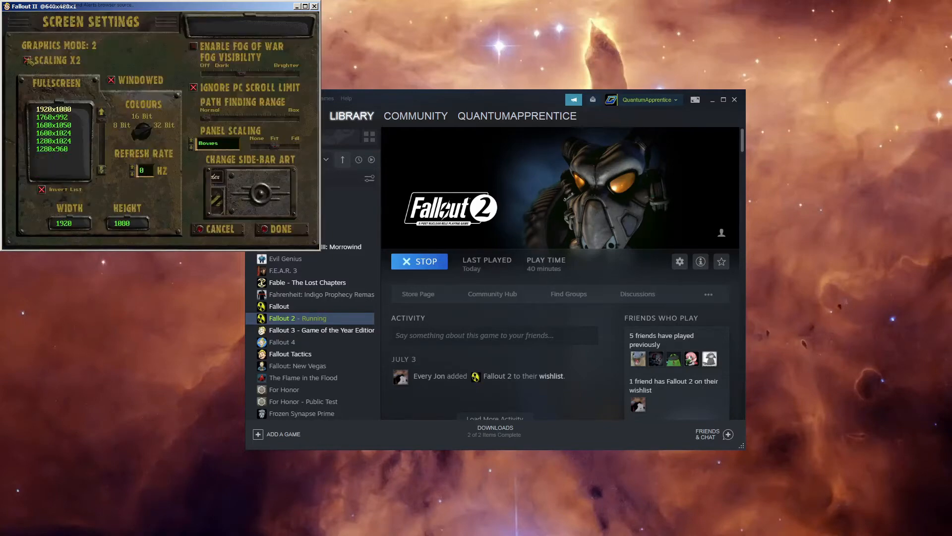
click(281, 229)
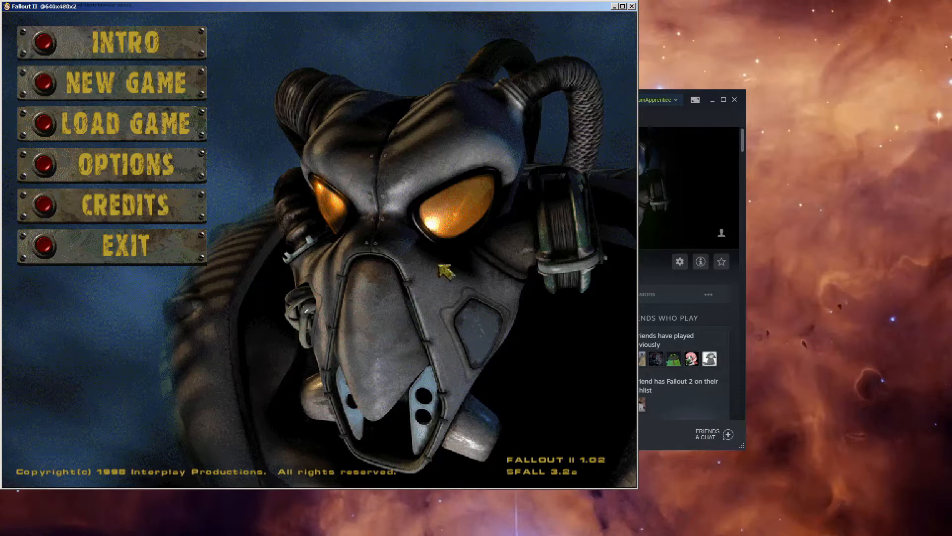
mouse_move(45, 247)
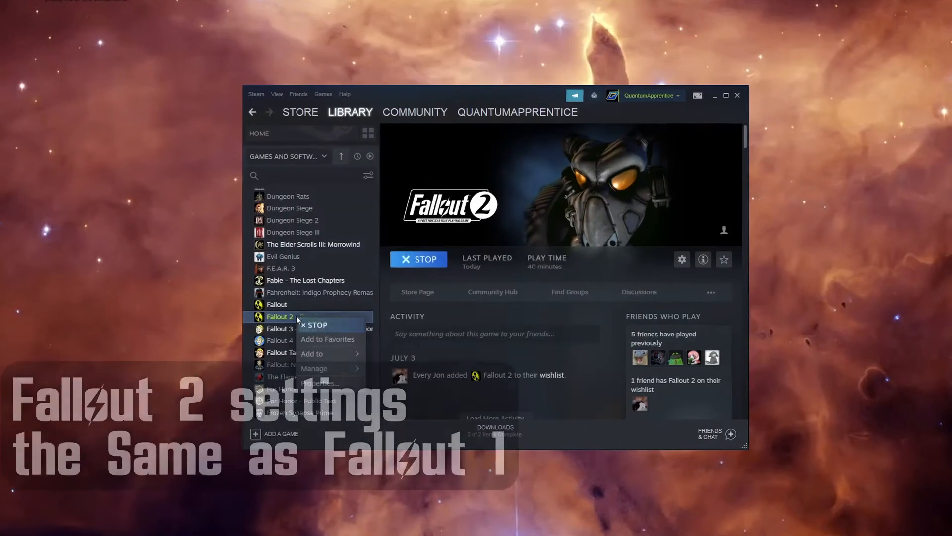
- Browse Fallout 2's local files and check f2_res.ini in Notepad, then return to Steam
click(321, 383)
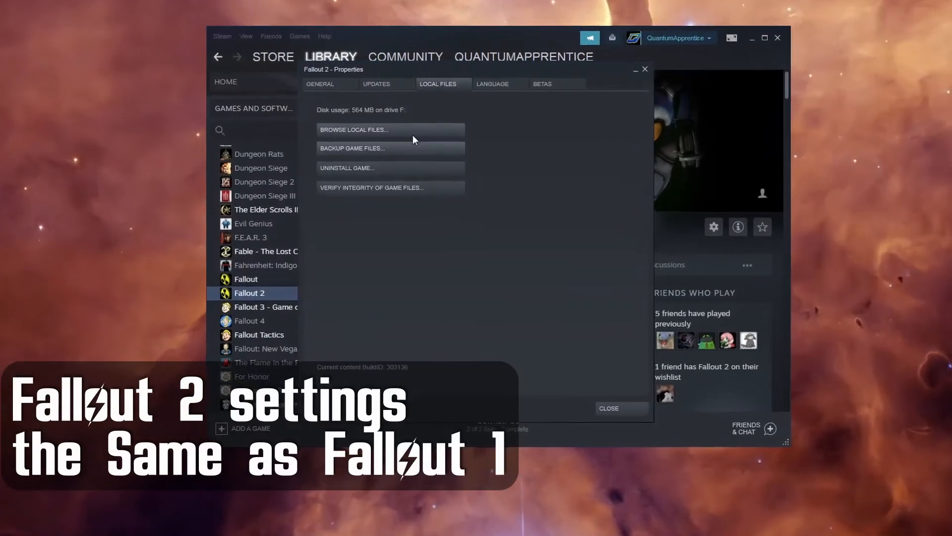
click(354, 129)
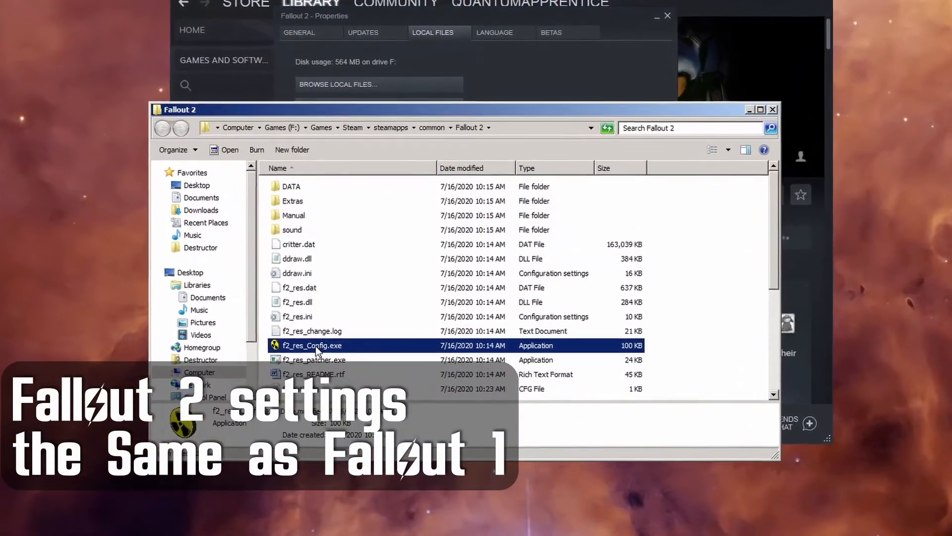
double_click(313, 345)
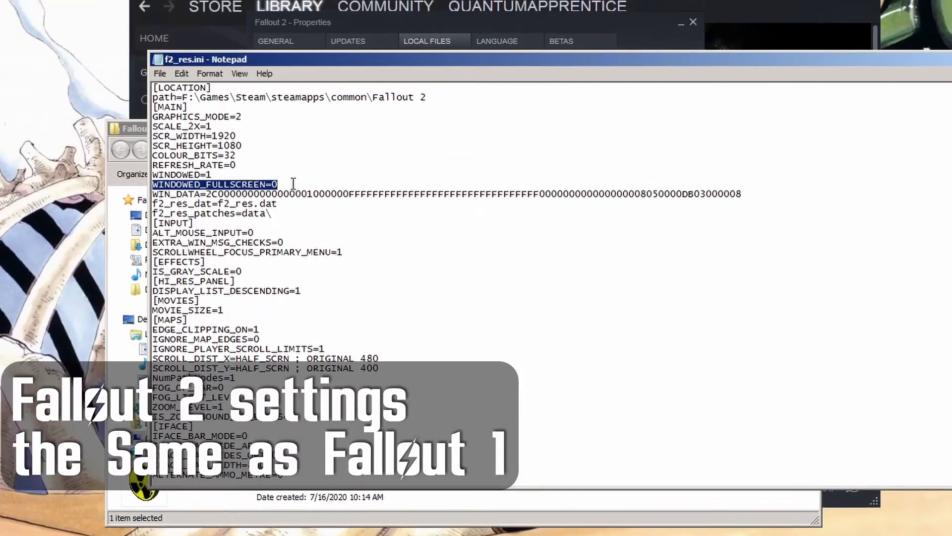
click(179, 100)
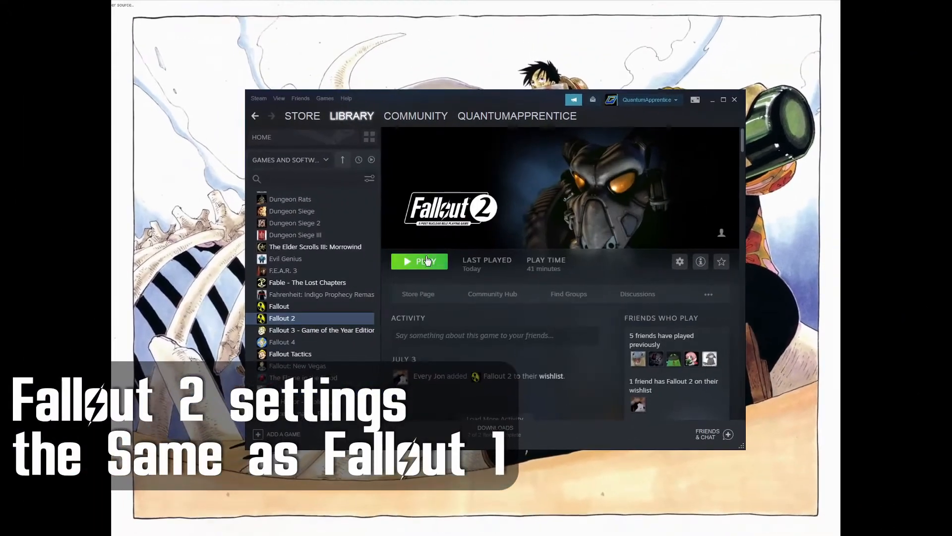
- Launch Fallout 2, make combat speed affect player speed and set running to Always
click(419, 261)
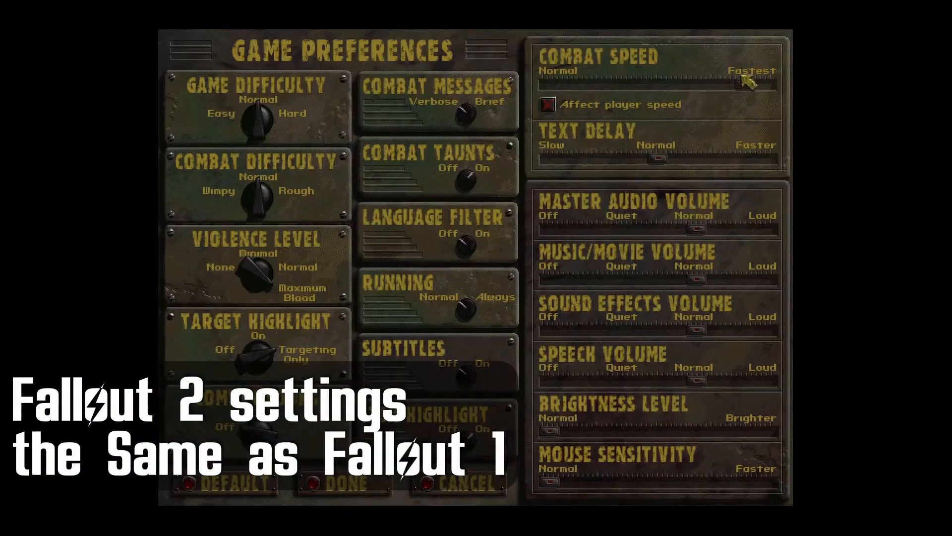
click(545, 104)
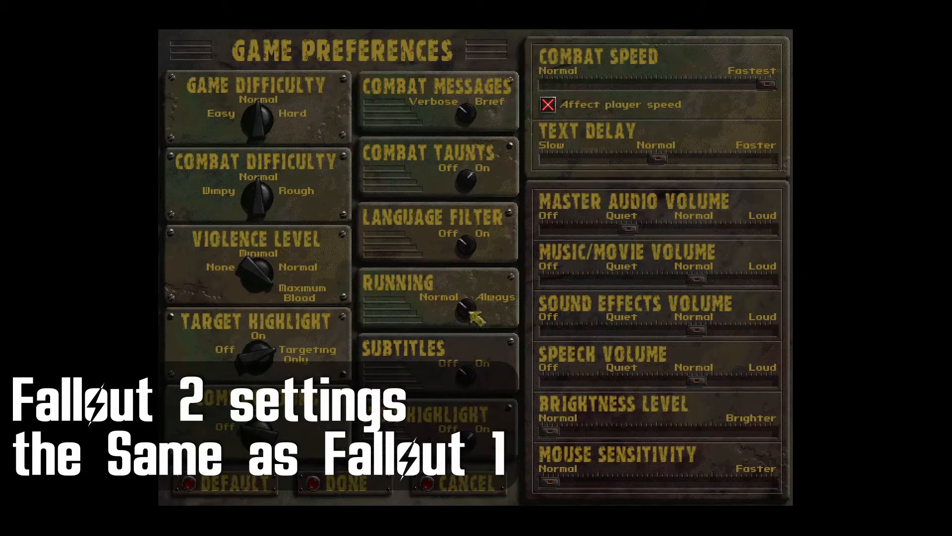
click(344, 484)
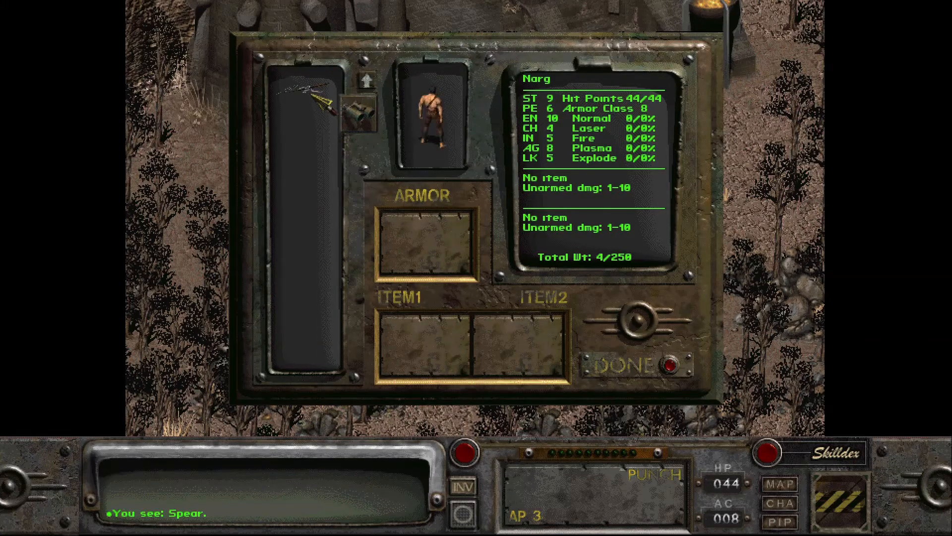
- Drop the spear, close the inventory and exit the game from the pause menu
click(624, 366)
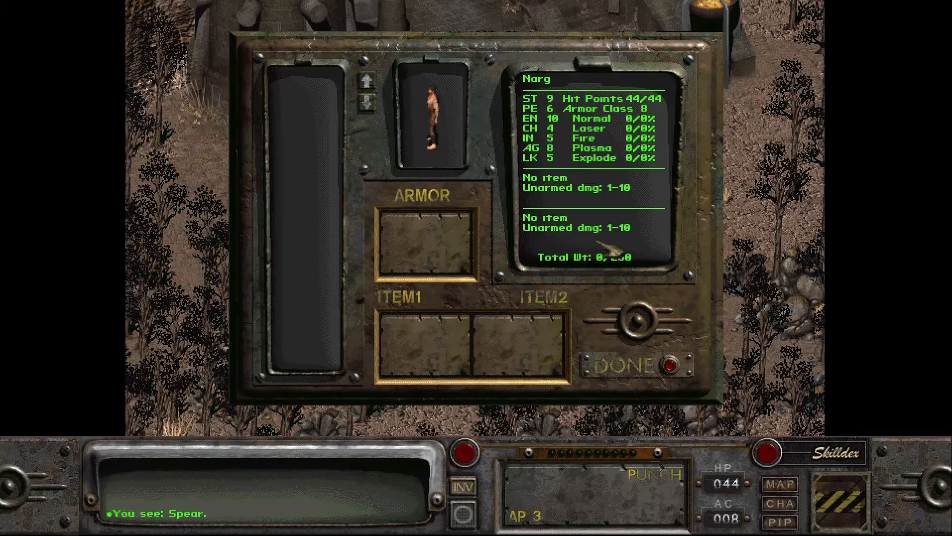
click(626, 366)
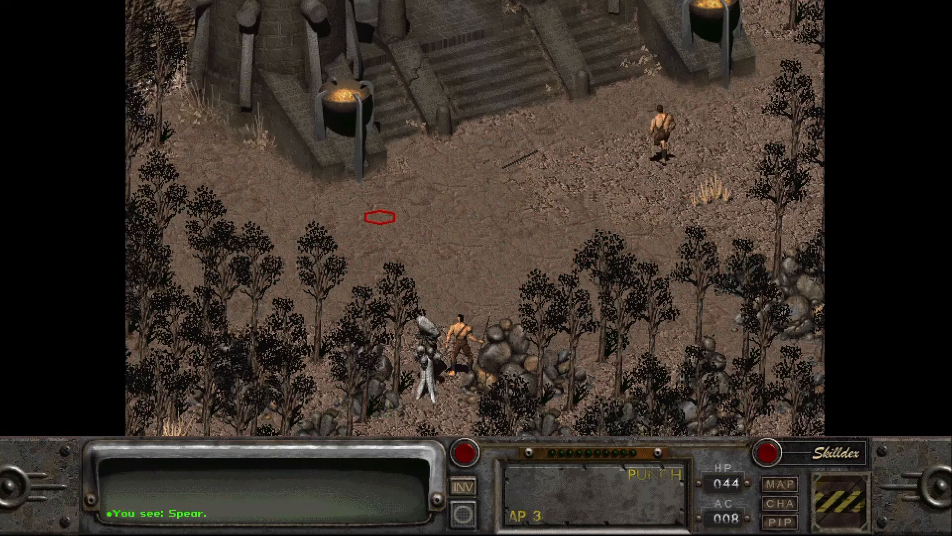
key(escape)
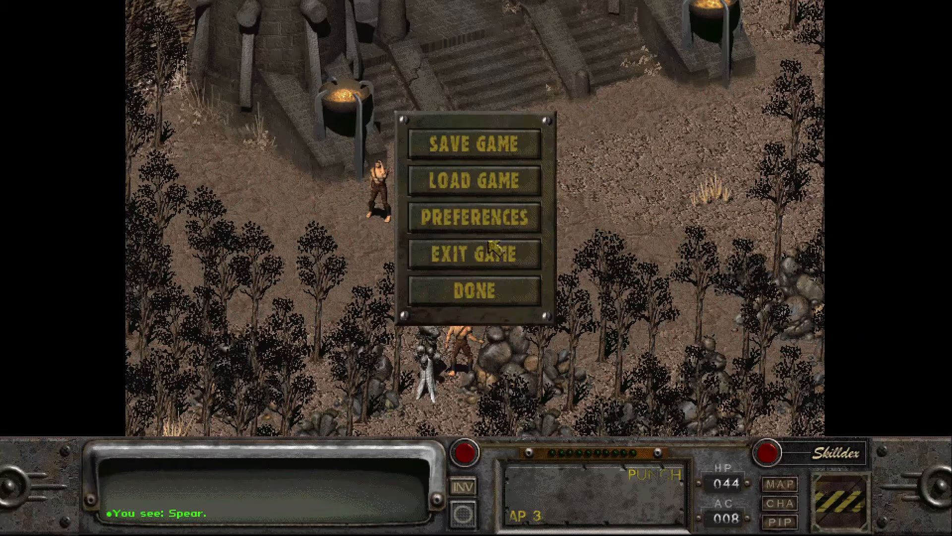
click(473, 254)
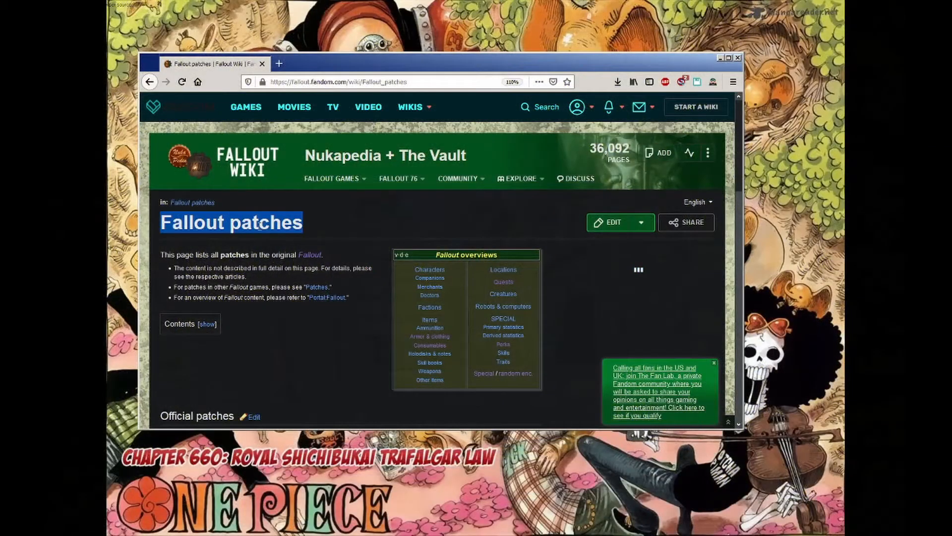
- Go to the Fallout shortcut's folder and open FALL11.ZIP inside fallup1w.zip
right_click(27, 97)
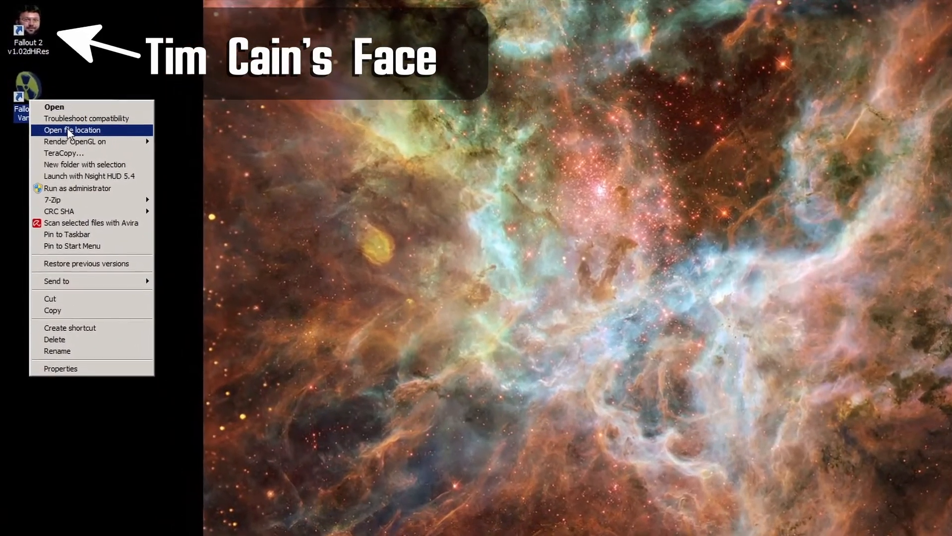
click(72, 130)
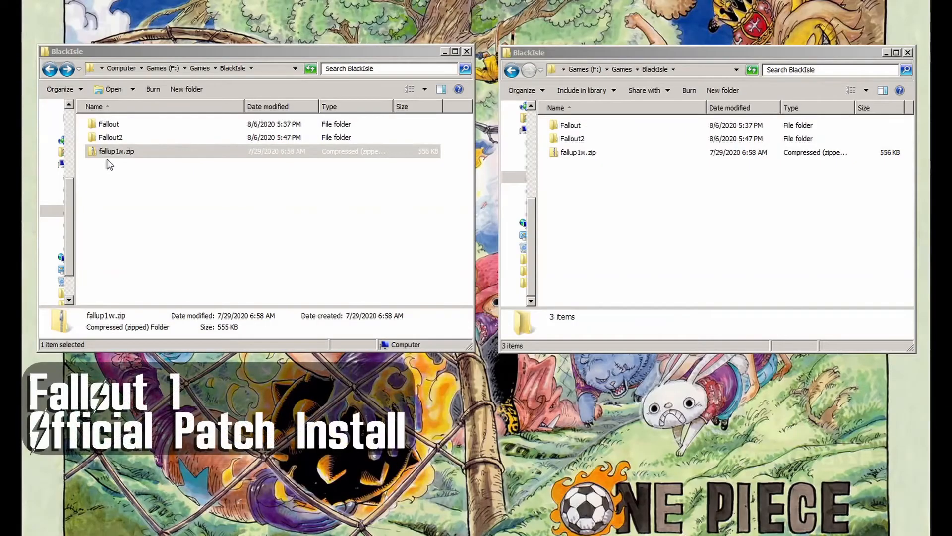
click(115, 151)
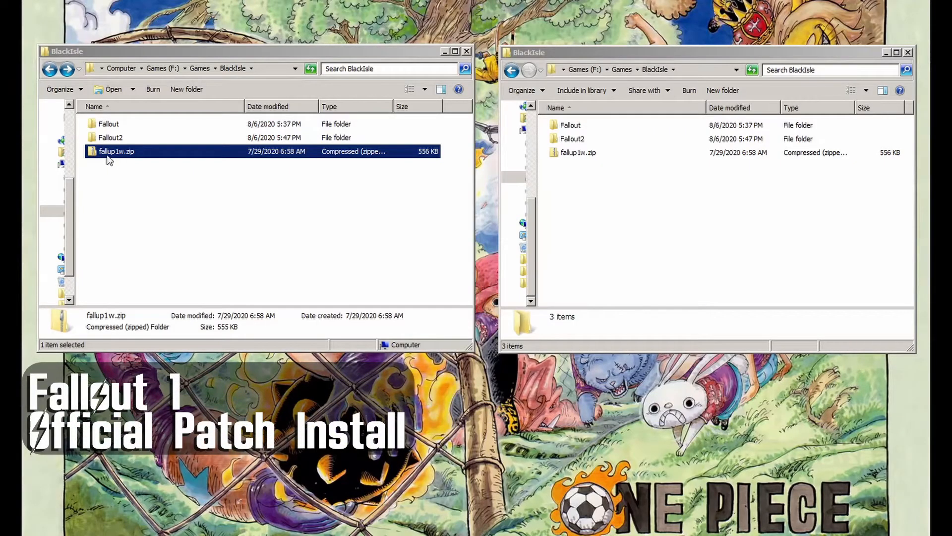
double_click(116, 150)
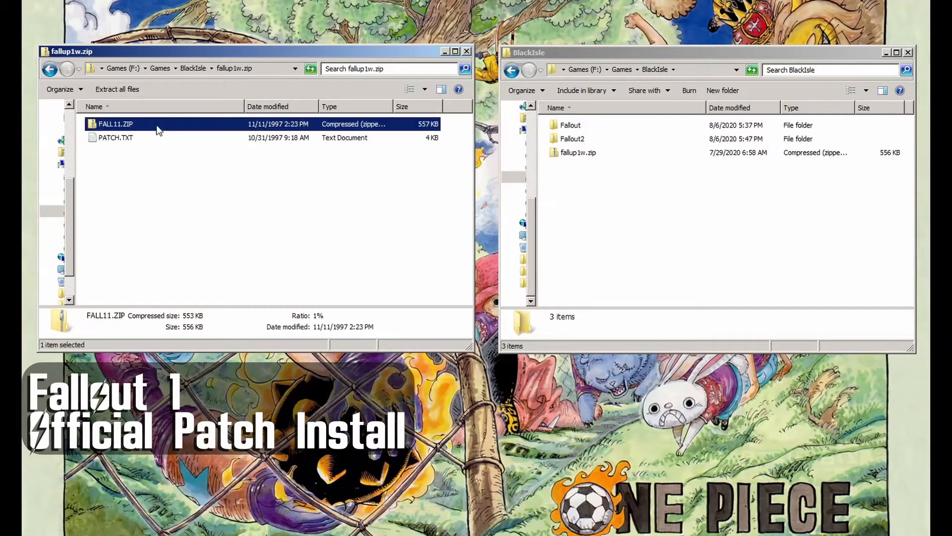
double_click(115, 124)
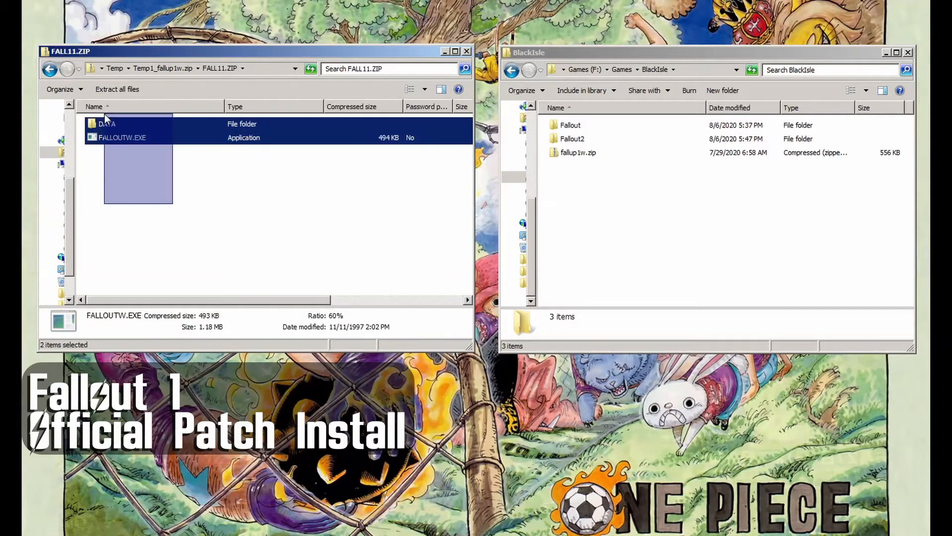
- Copy the patch's DATA folder and FALLOUTW.EXE into the Fallout folder, replacing all conflicts
click(570, 124)
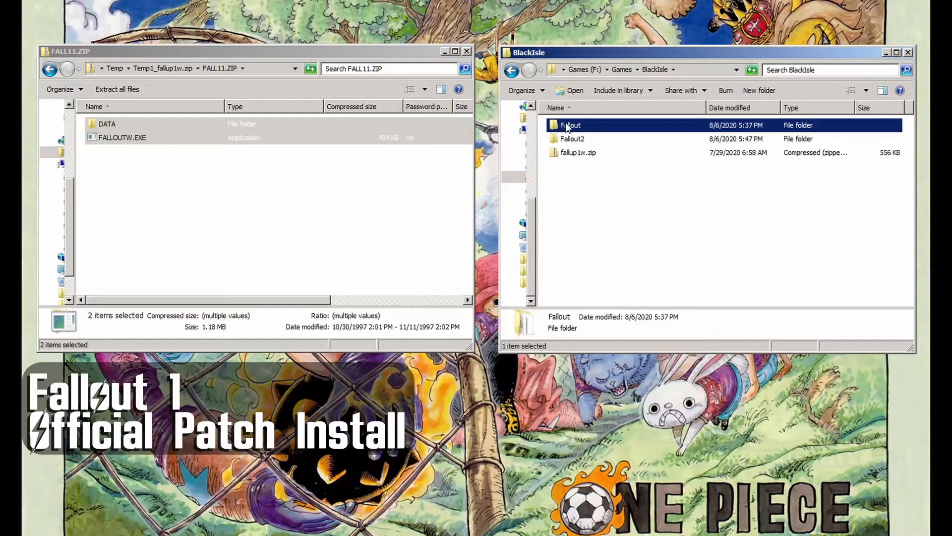
double_click(570, 124)
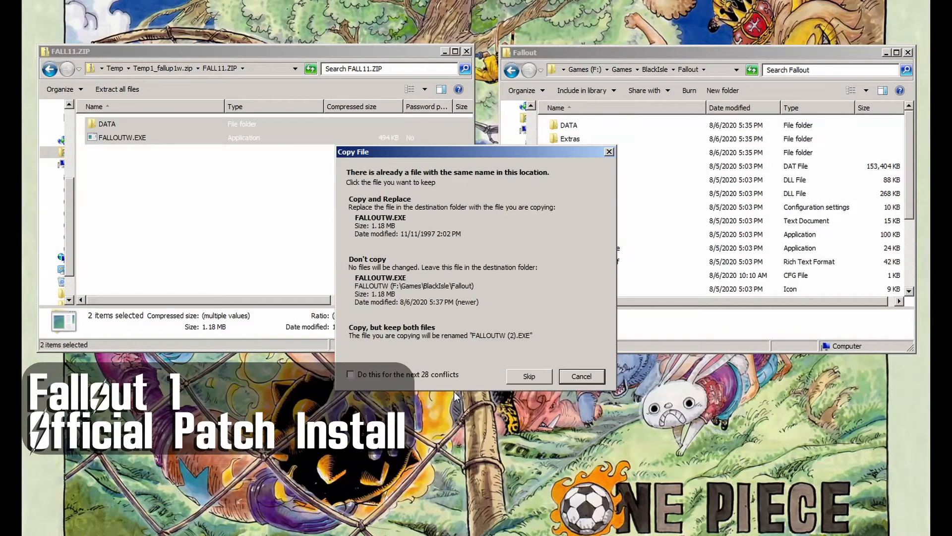
click(528, 376)
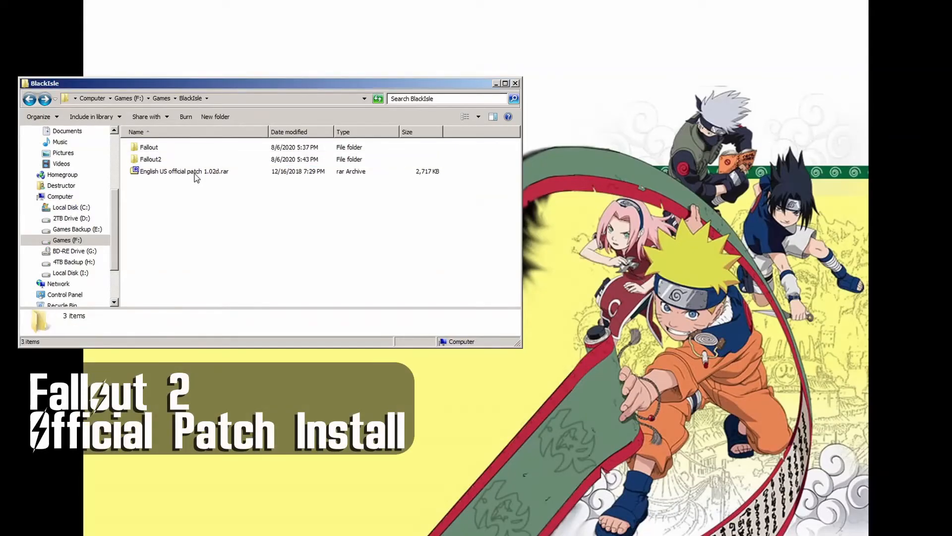
- Open the English US official patch 1.02d.rar archive for Fallout 2
double_click(185, 171)
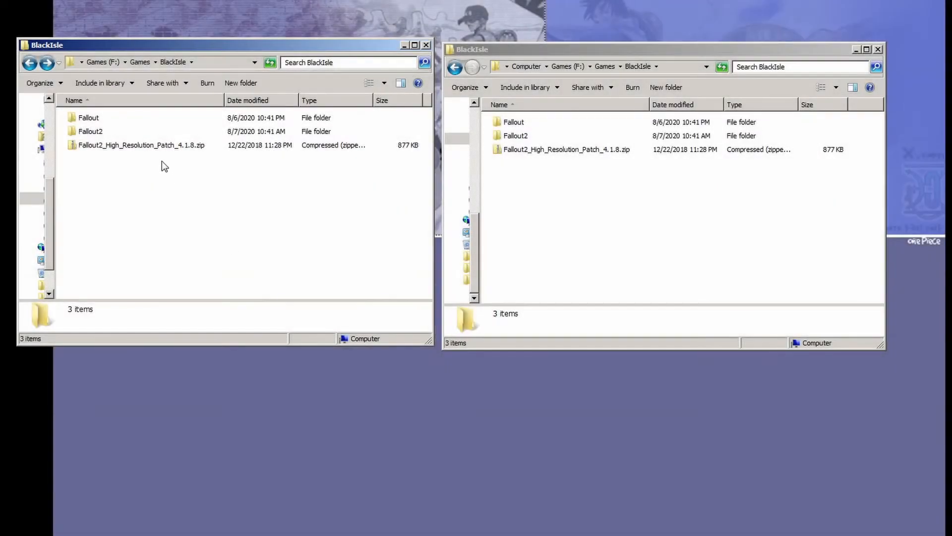
- Open Fallout2_High_Resolution_Patch_4.1.8.zip and the Fallout2 game folder side by side
click(140, 145)
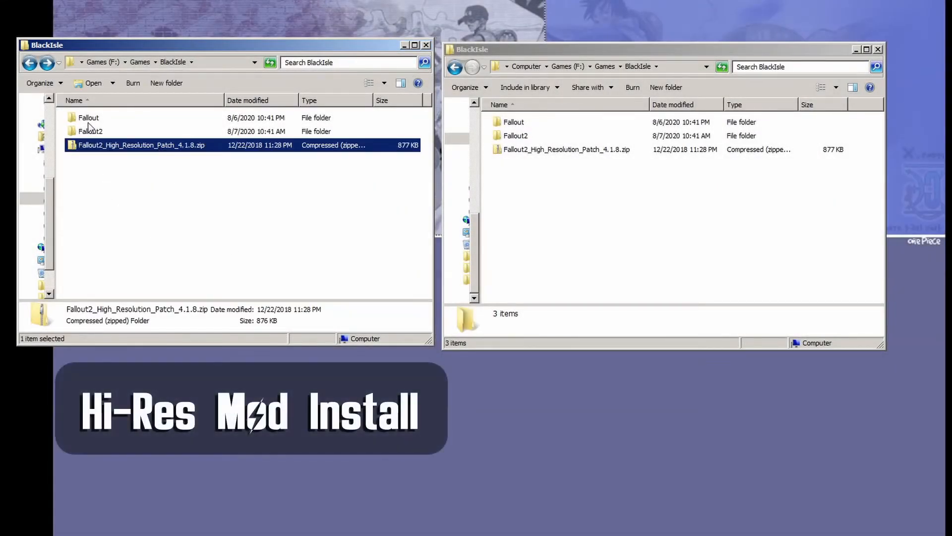
double_click(140, 145)
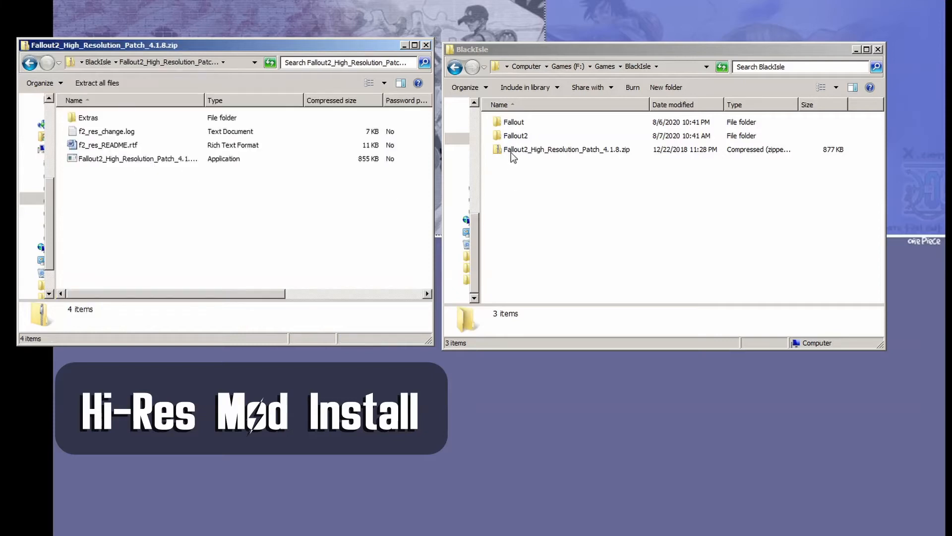
click(516, 136)
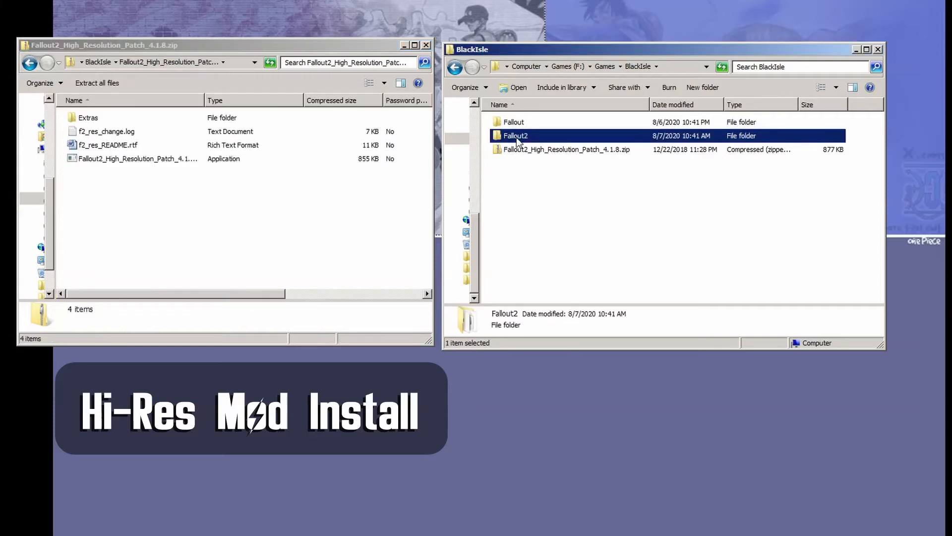
double_click(514, 136)
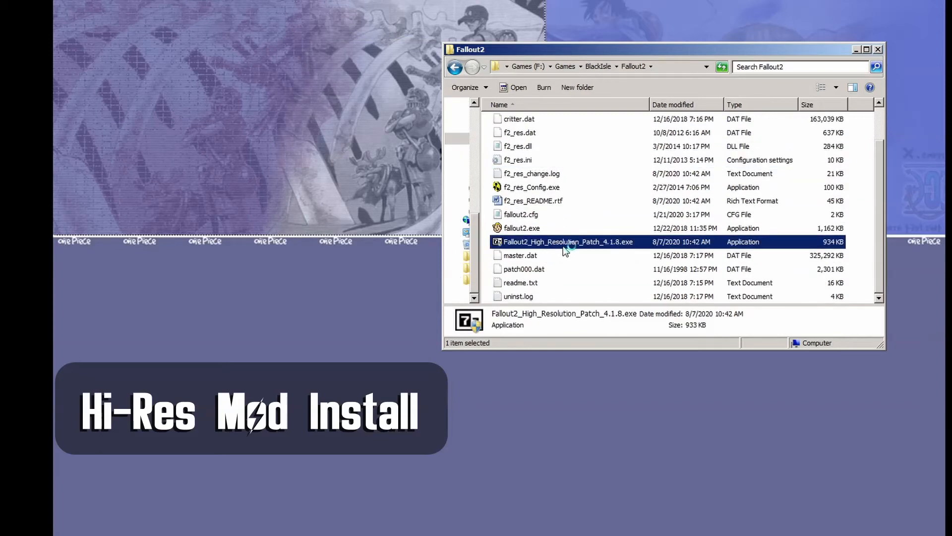
- Run the high-resolution patch installer, extracting into Fallout2 with Yes to All on replace
double_click(566, 241)
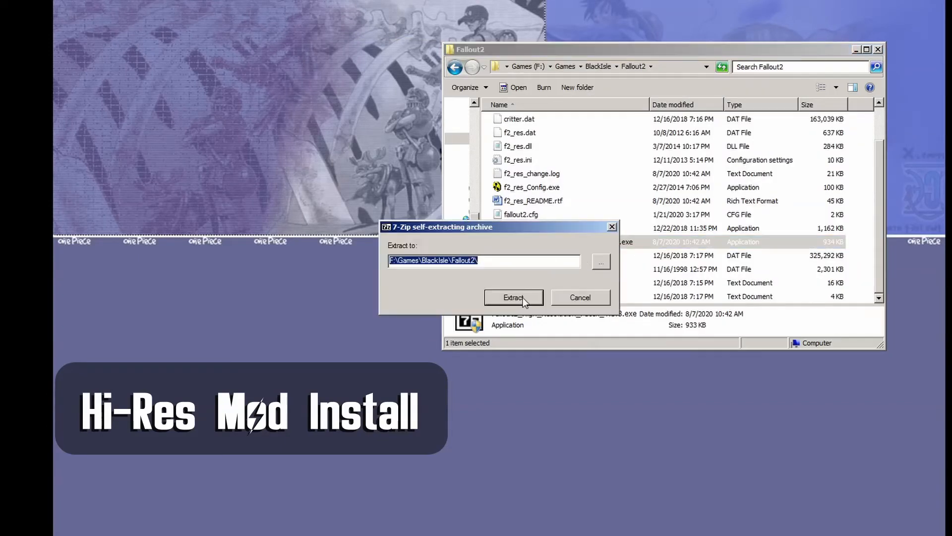
click(512, 297)
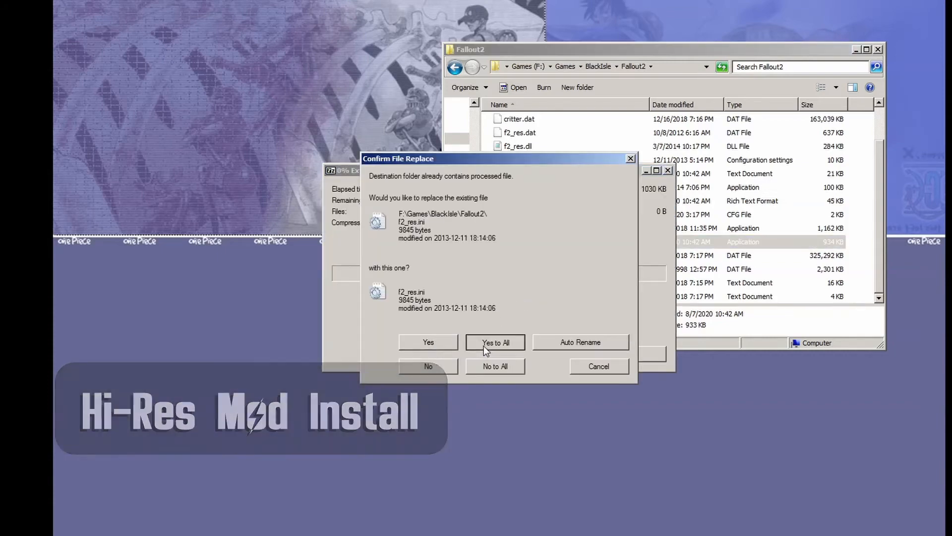
click(494, 342)
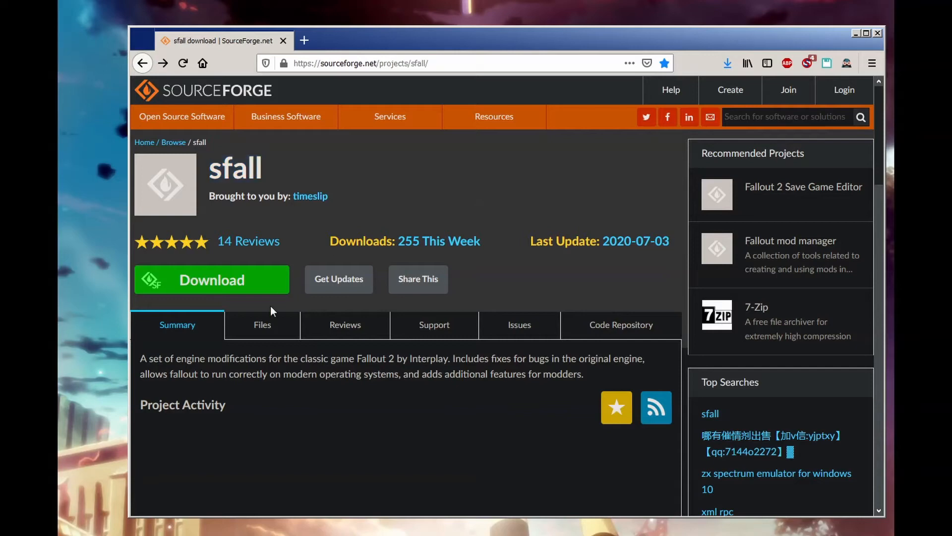
- Download sfall 3.2.7z from the SourceForge 3.x releases, then scroll the Fallout Fixt page
click(262, 324)
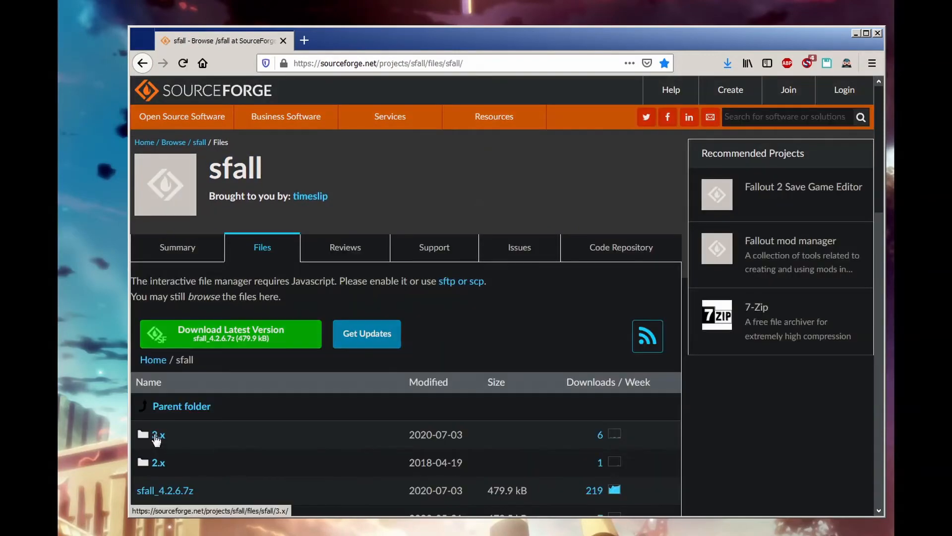
click(158, 434)
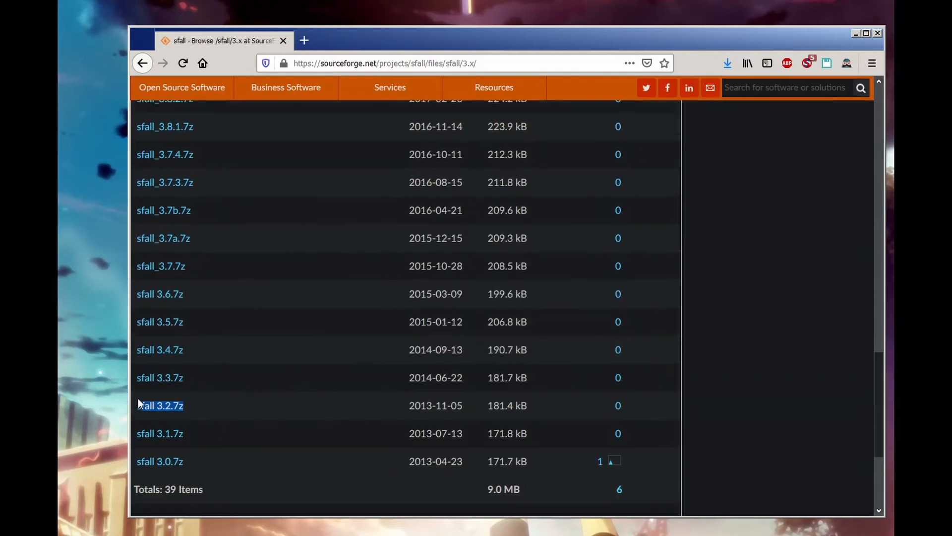
click(159, 405)
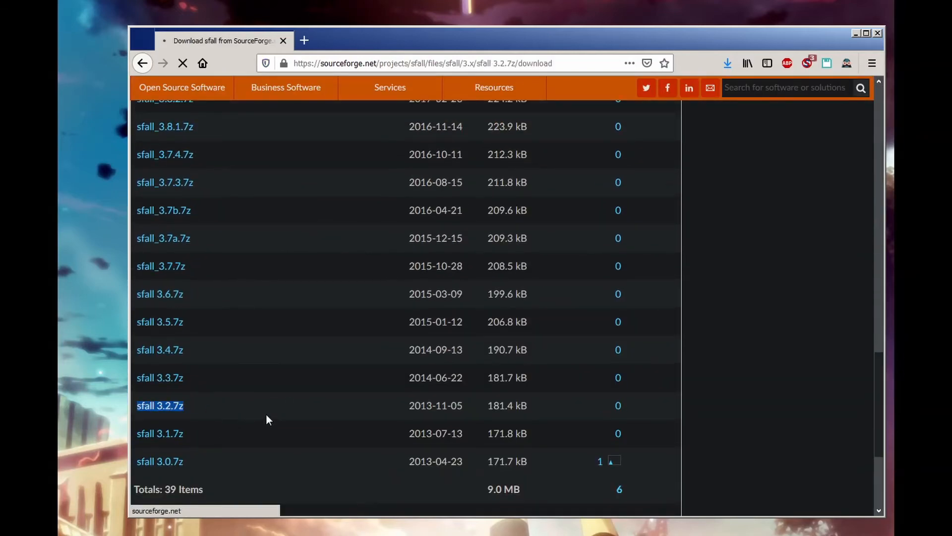
click(159, 405)
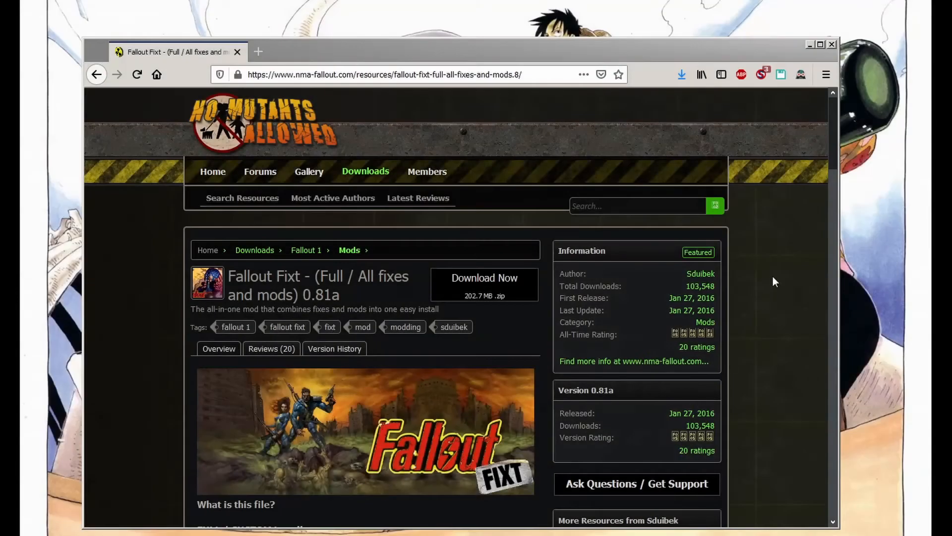
scroll(down, 3)
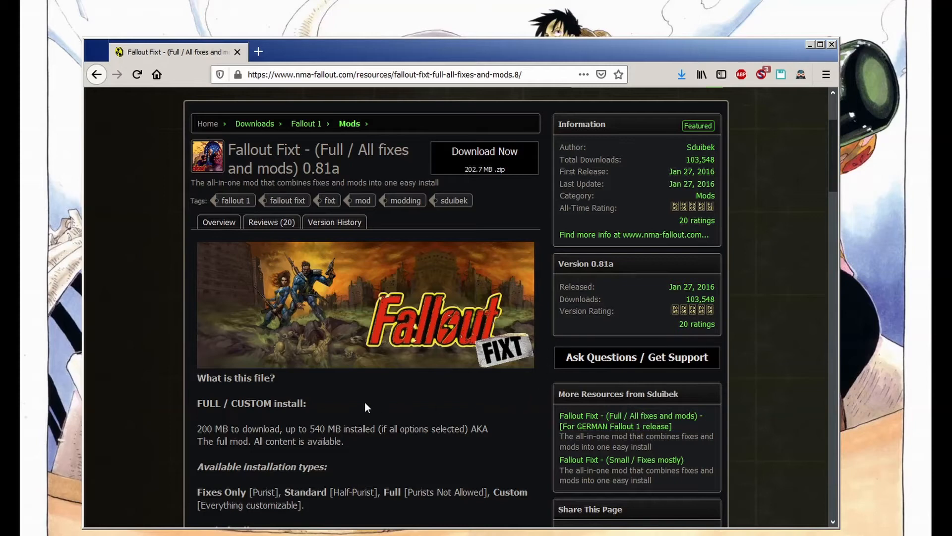
mouse_move(813, 463)
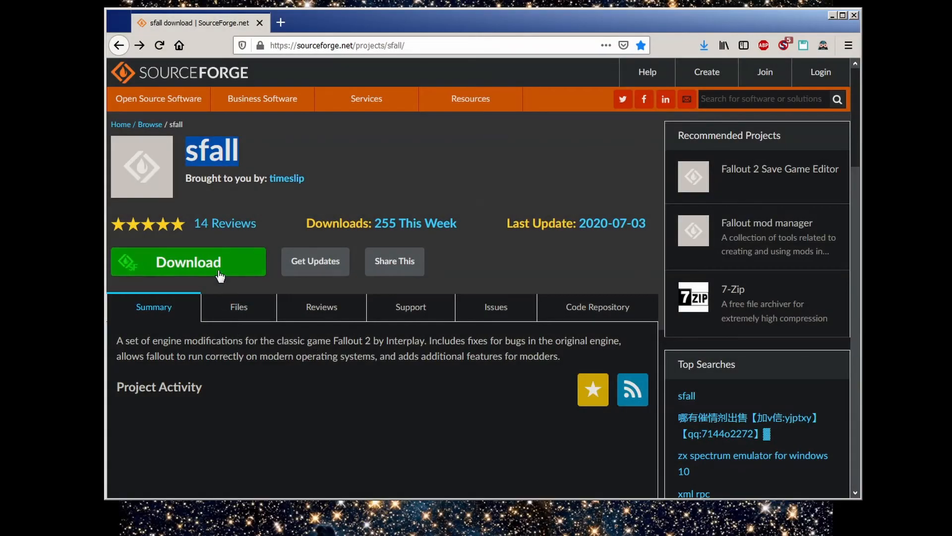
- Start downloading the latest sfall release from the SourceForge summary page
click(189, 262)
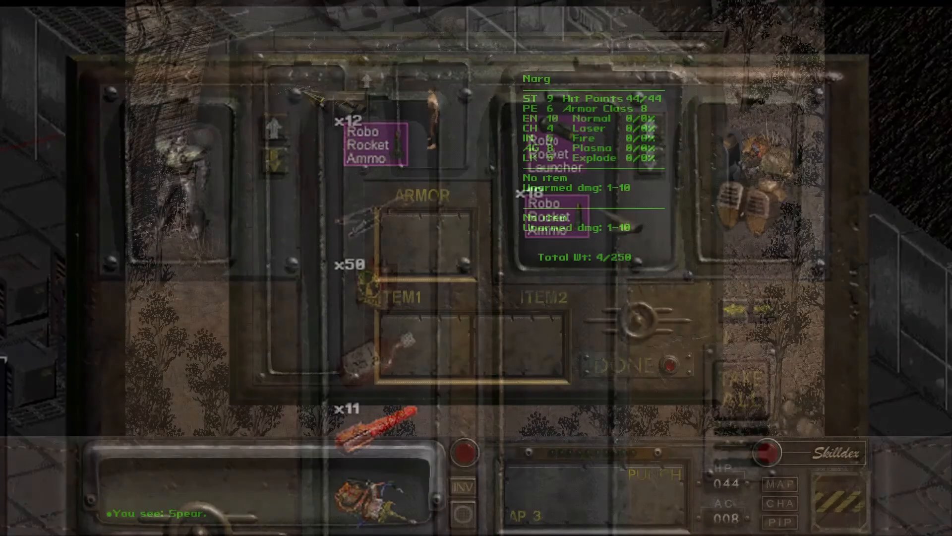
click(629, 366)
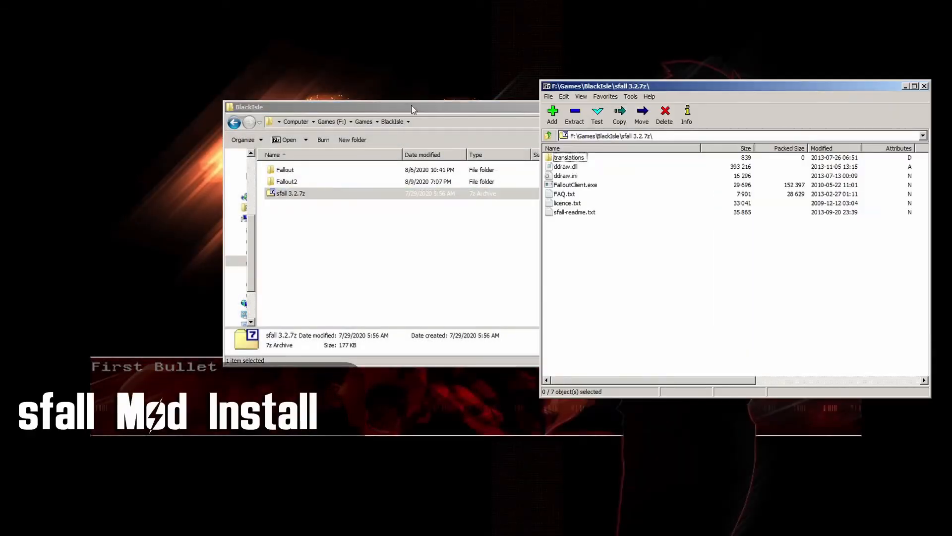
- Set the BlackIsle window beside 7-Zip and open the Fallout2 folder for the sfall files
drag(411, 109, 47, 101)
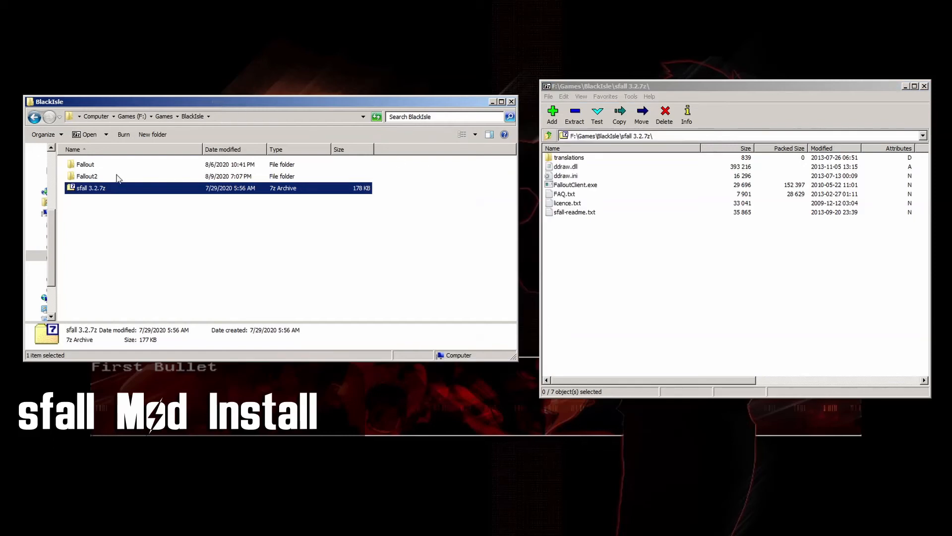
double_click(88, 176)
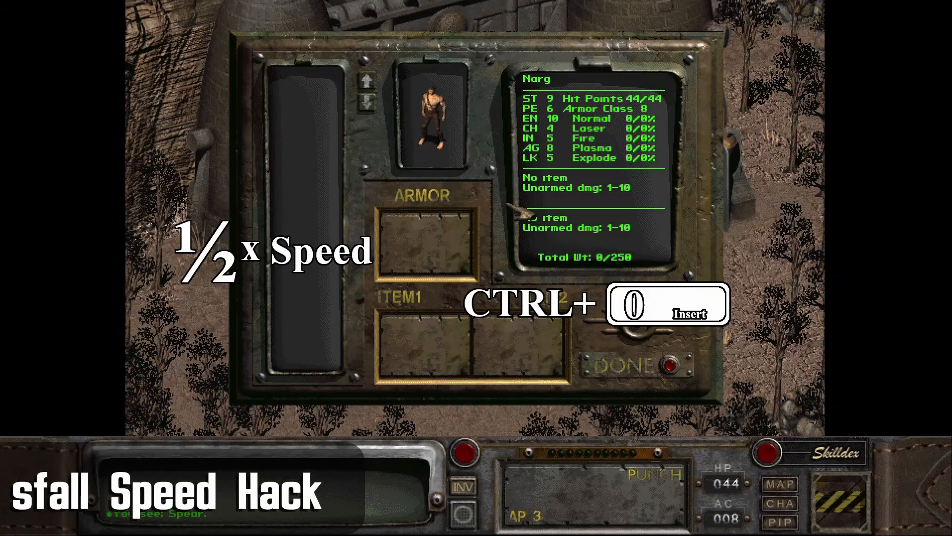
- Cycle sfall's speed hotkeys to run the game at half, 1.5x and 4x speed
key(ctrl+1)
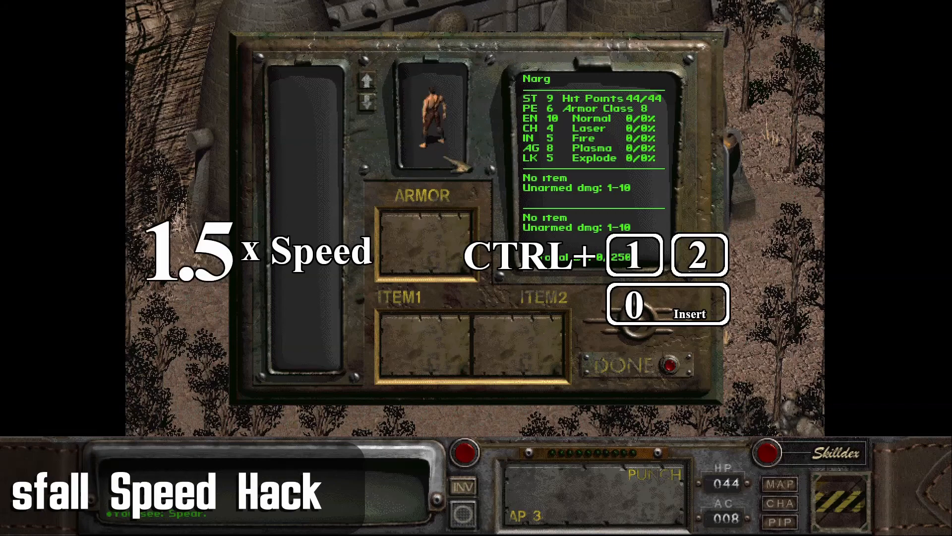
key(ctrl+3)
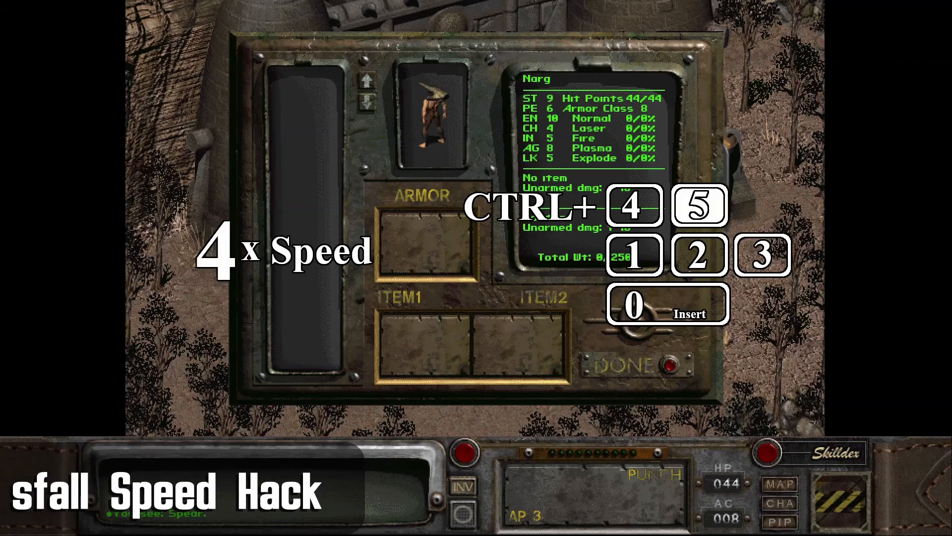
key(ctrl+6)
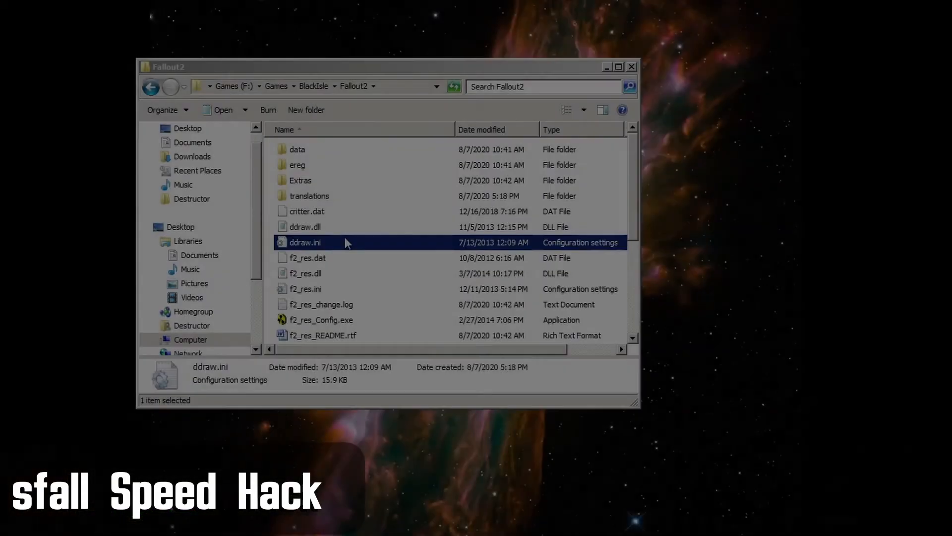
- Edit ddraw.ini in Notepad and review the [Speed] SpeedMulti slot values
right_click(304, 242)
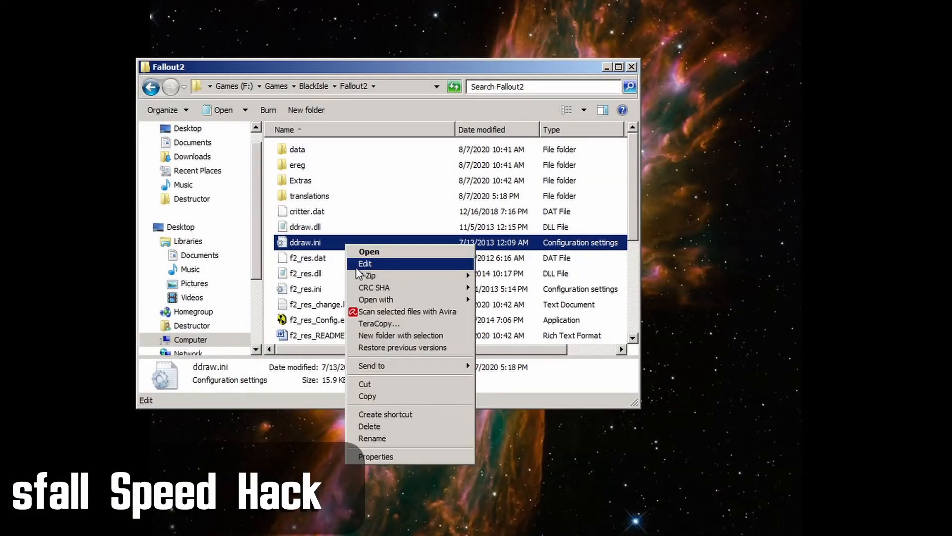
click(364, 262)
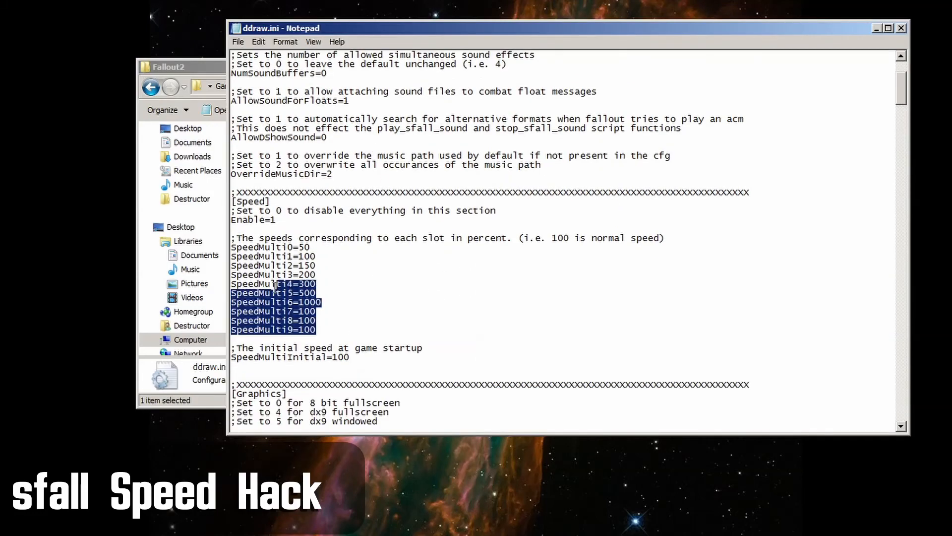
click(413, 283)
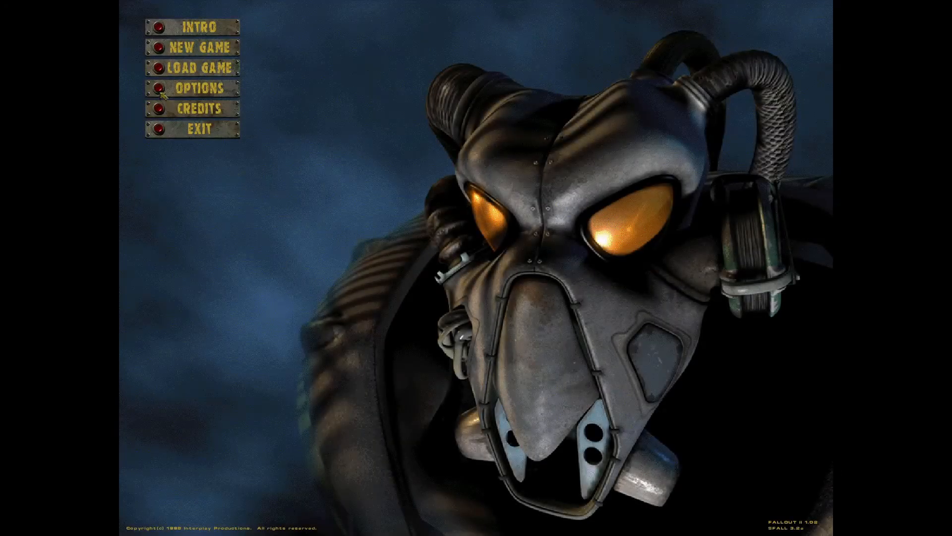
- Confirm the 1920x1080 fullscreen screen settings, then start the game from the main menu
click(201, 87)
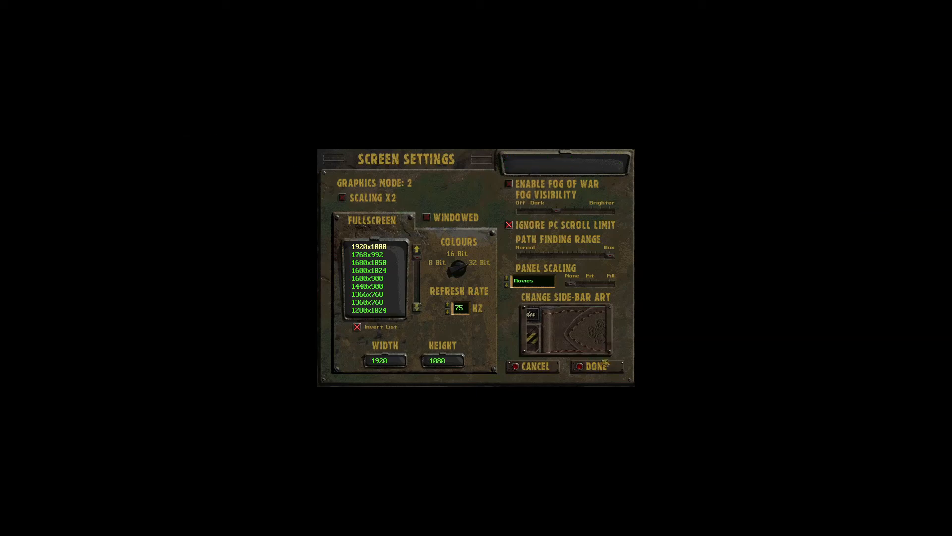
click(596, 366)
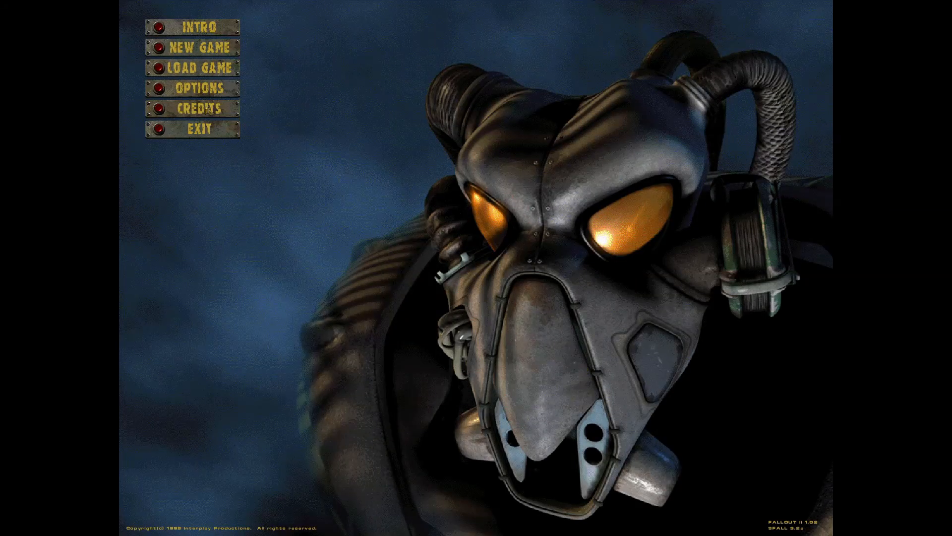
click(201, 66)
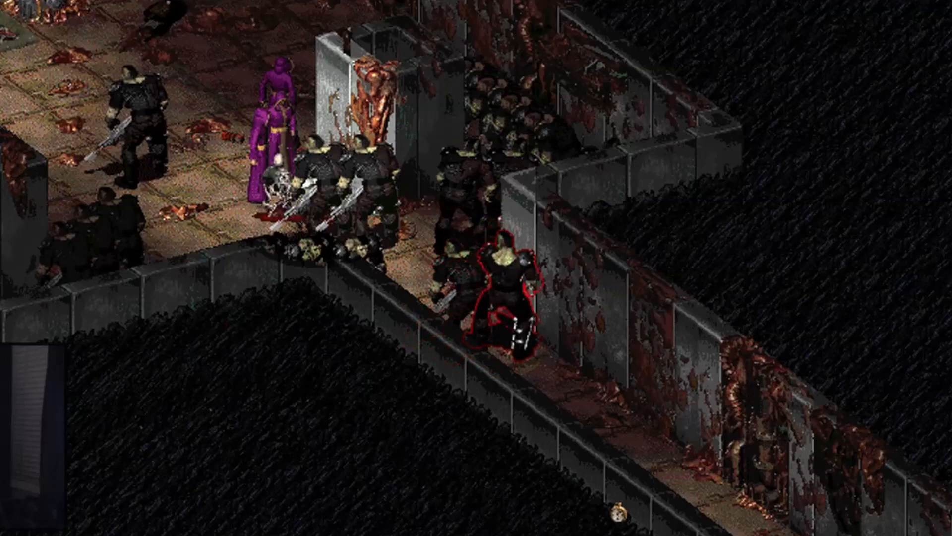